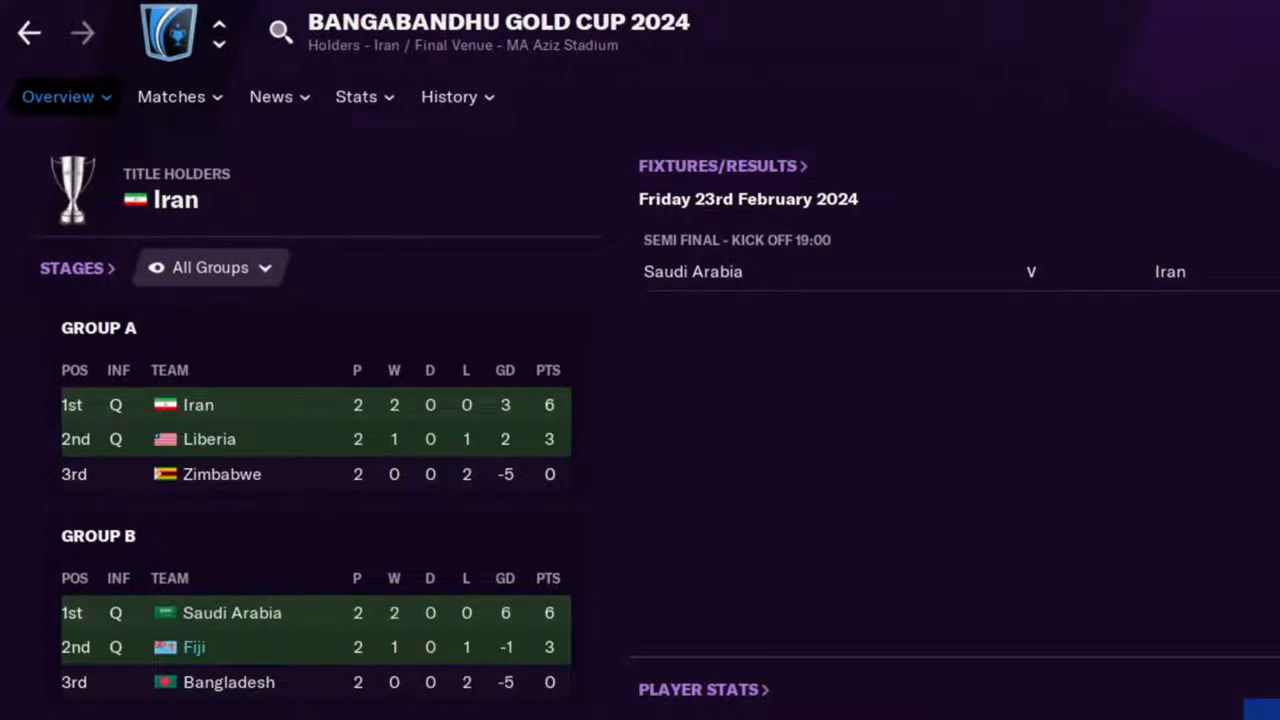
Navigate Advanced Rules to Bangabandhu Gold Cup > Stages > Stage 1 - 1 (Cup) > Teams.
scroll(down, 3)
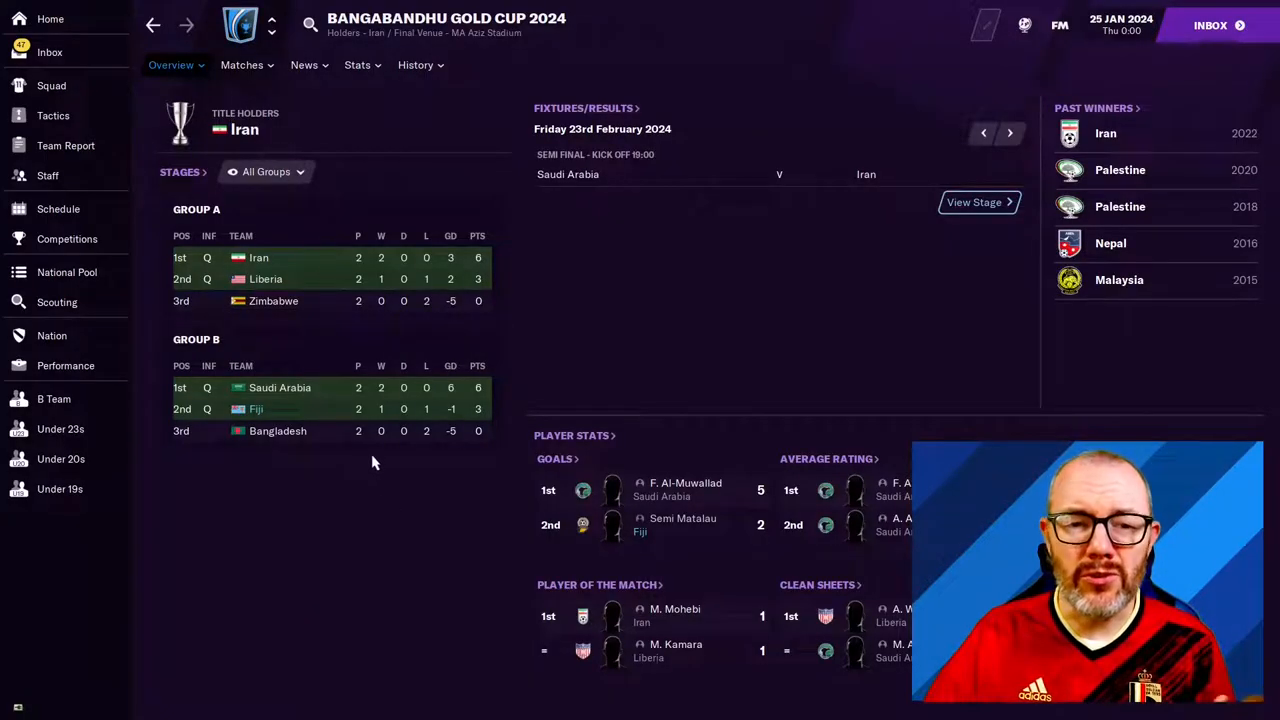
mouse_move(311, 272)
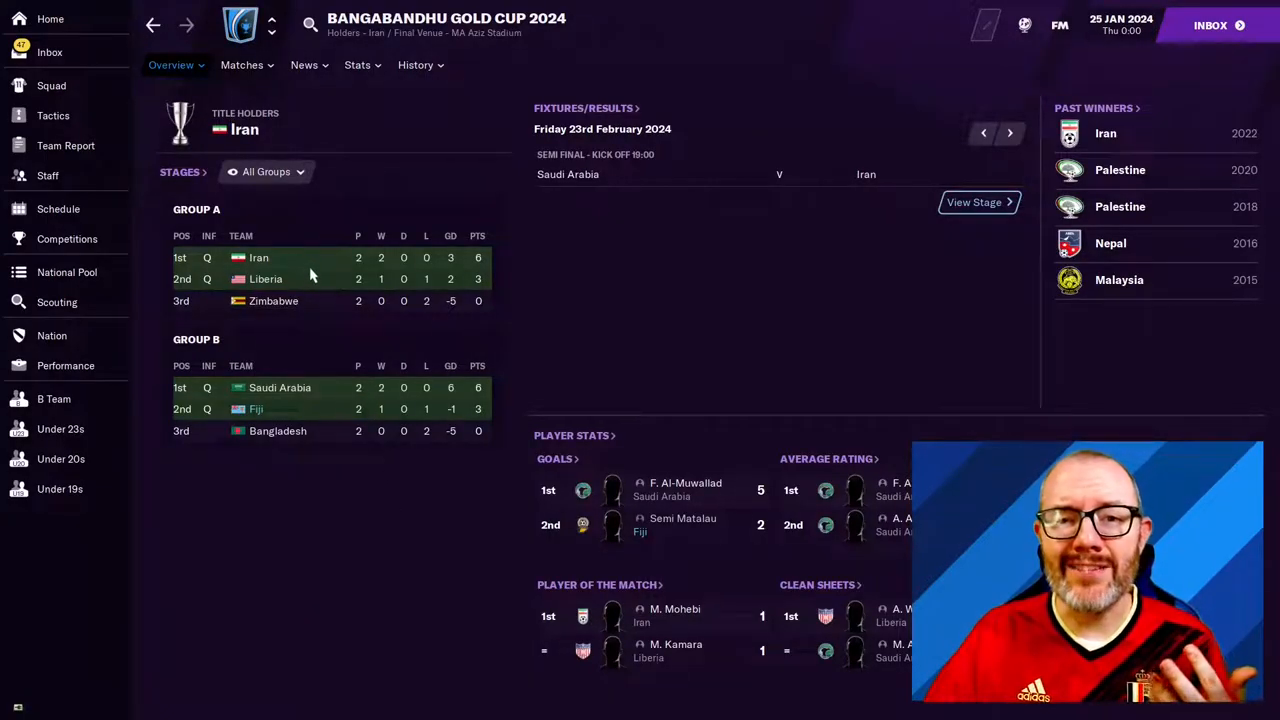
mouse_move(338, 396)
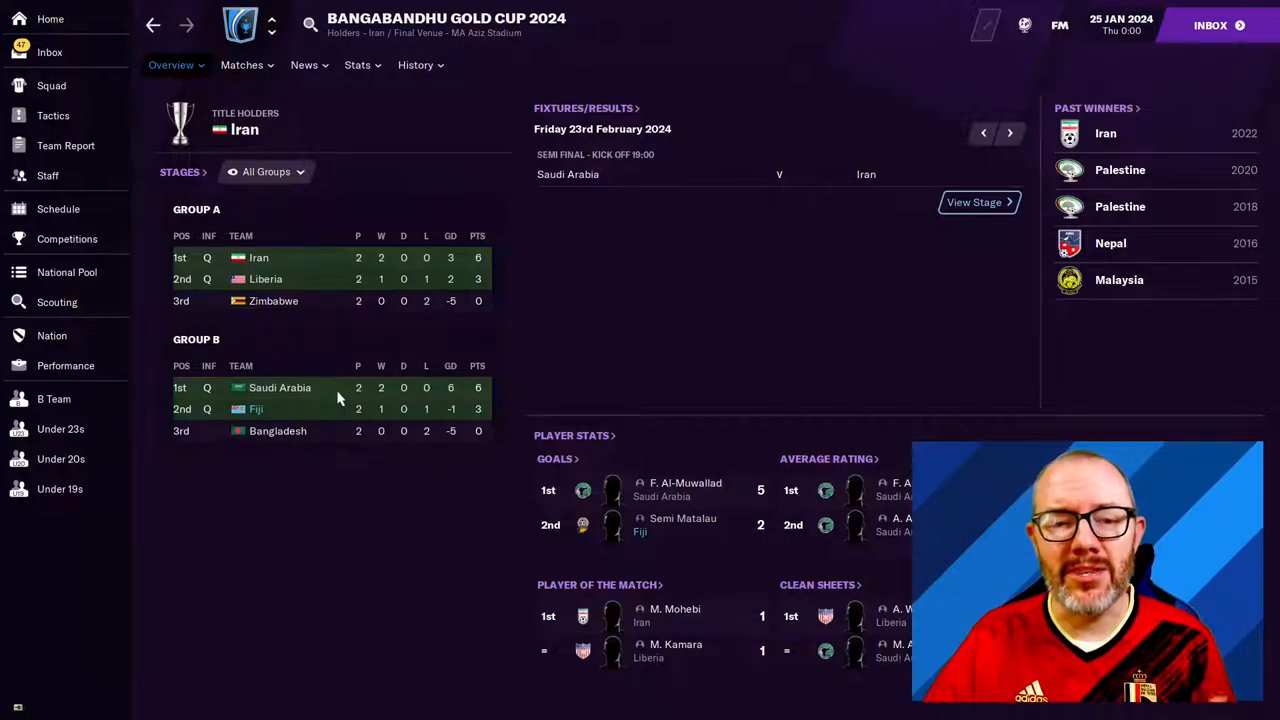
mouse_move(275, 180)
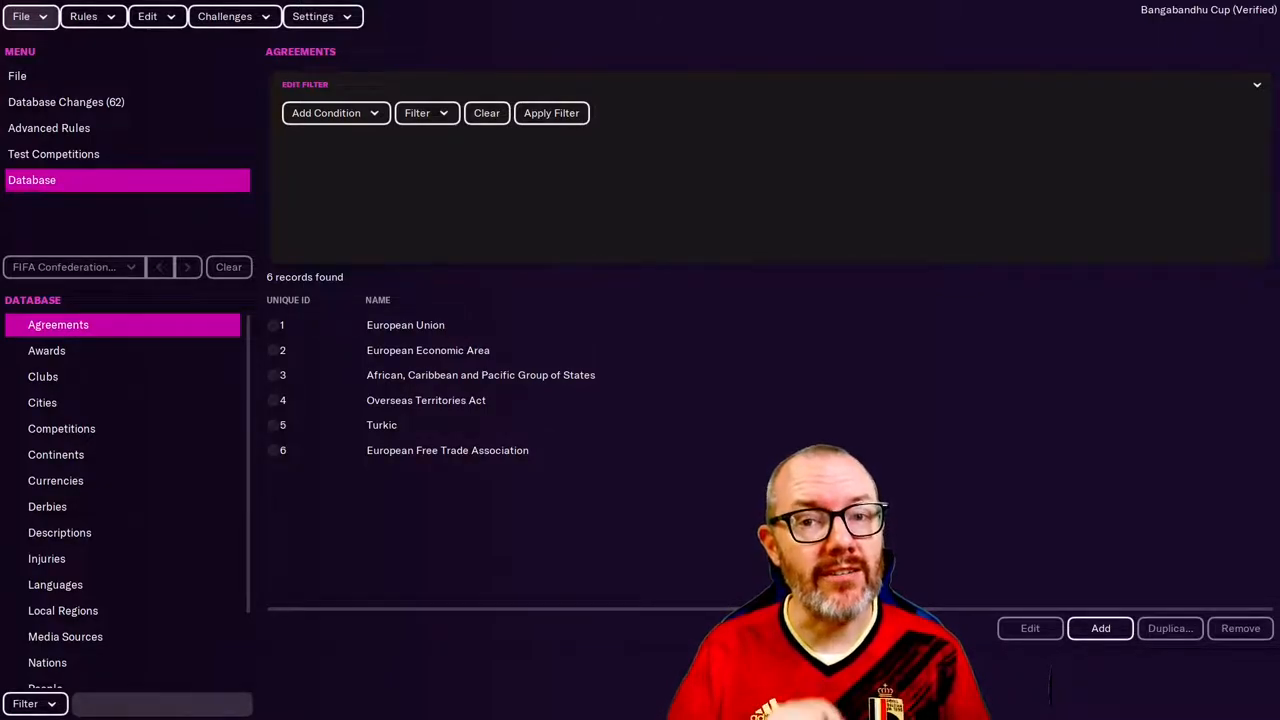
mouse_move(113, 134)
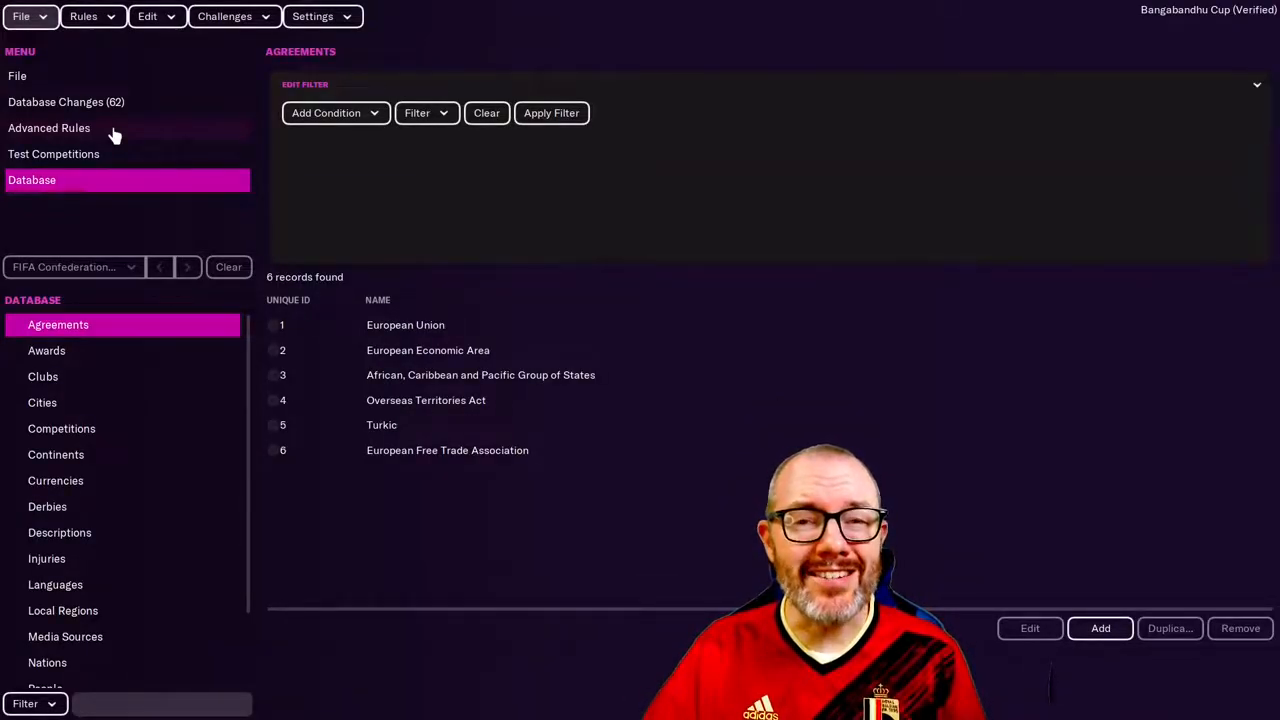
click(49, 127)
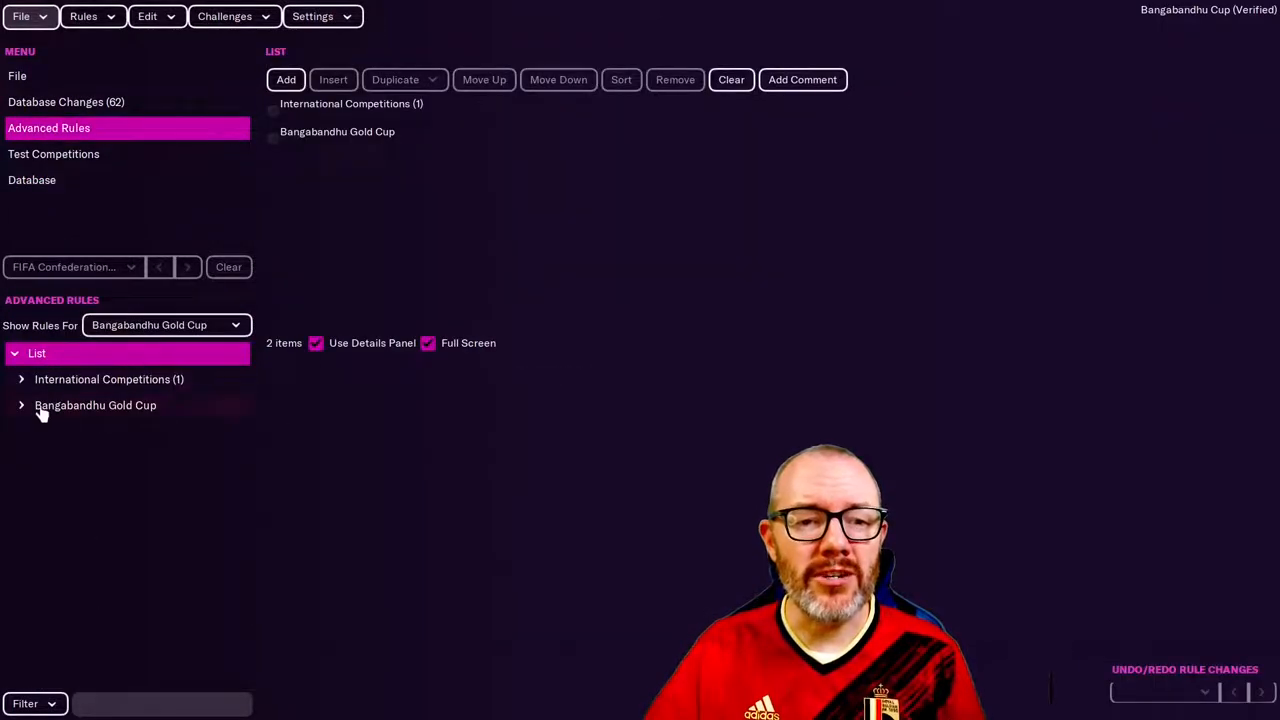
click(21, 405)
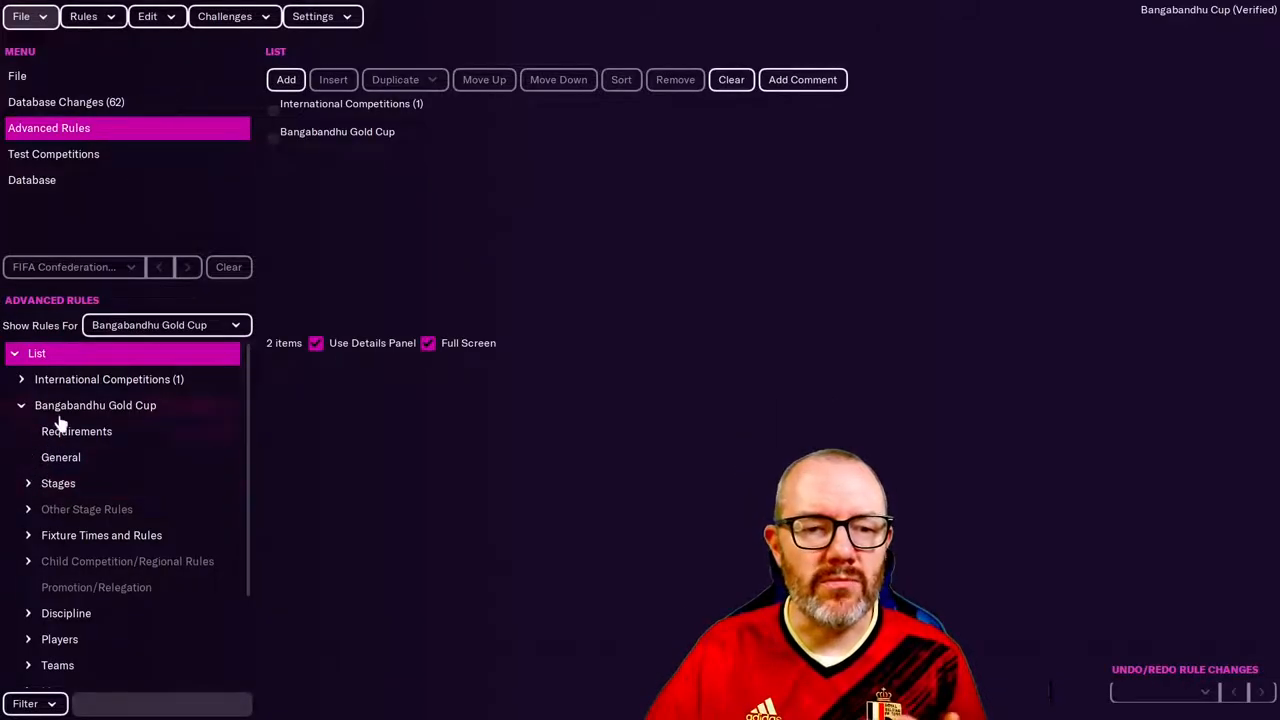
click(28, 483)
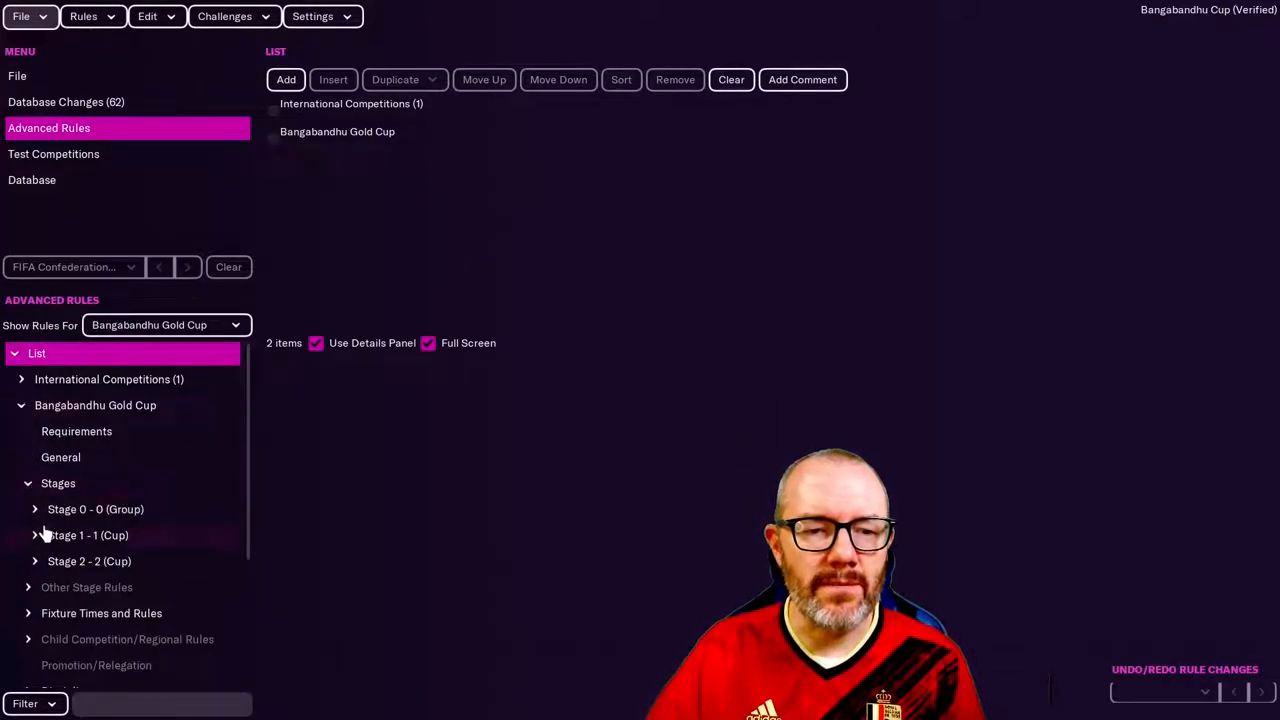
scroll(down, 3)
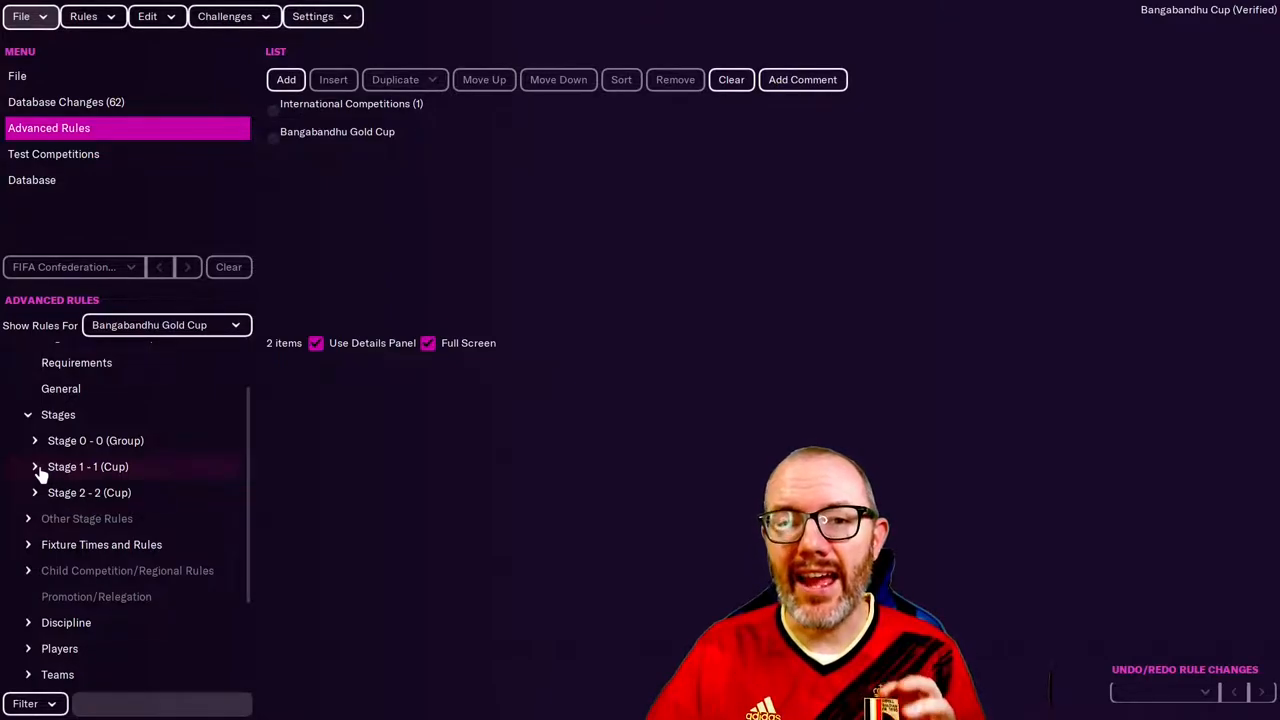
click(34, 466)
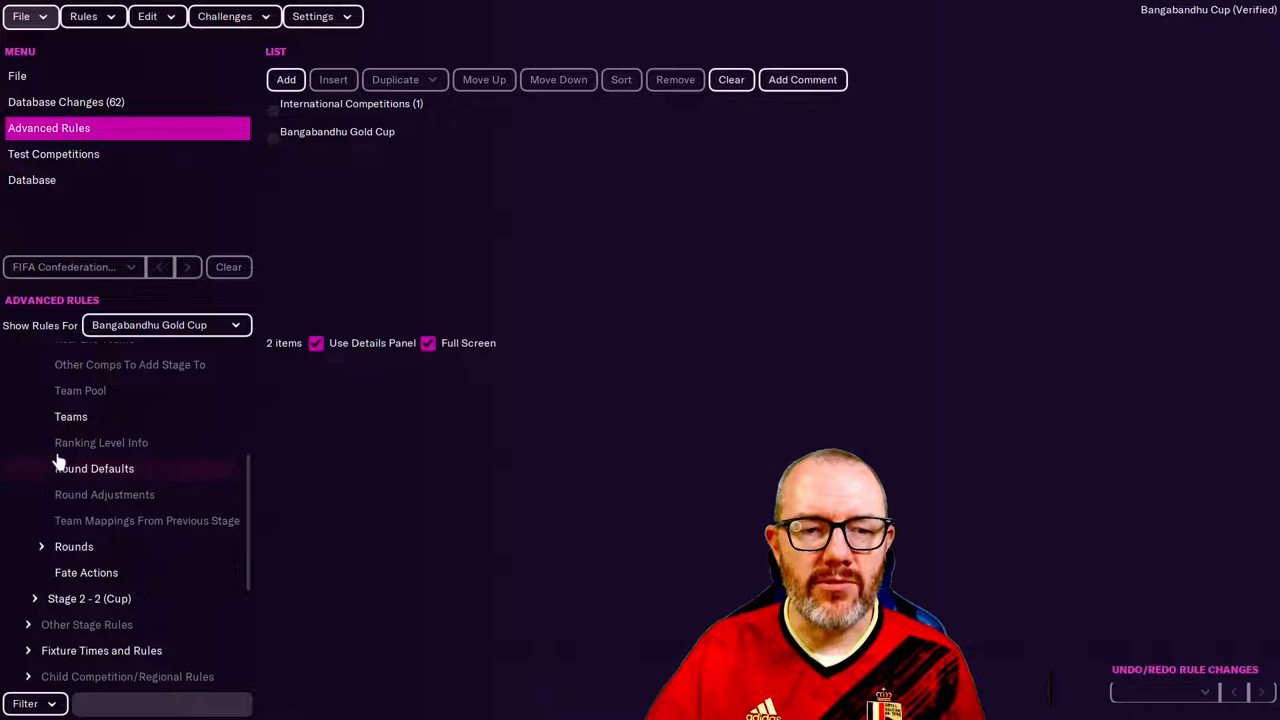
click(71, 416)
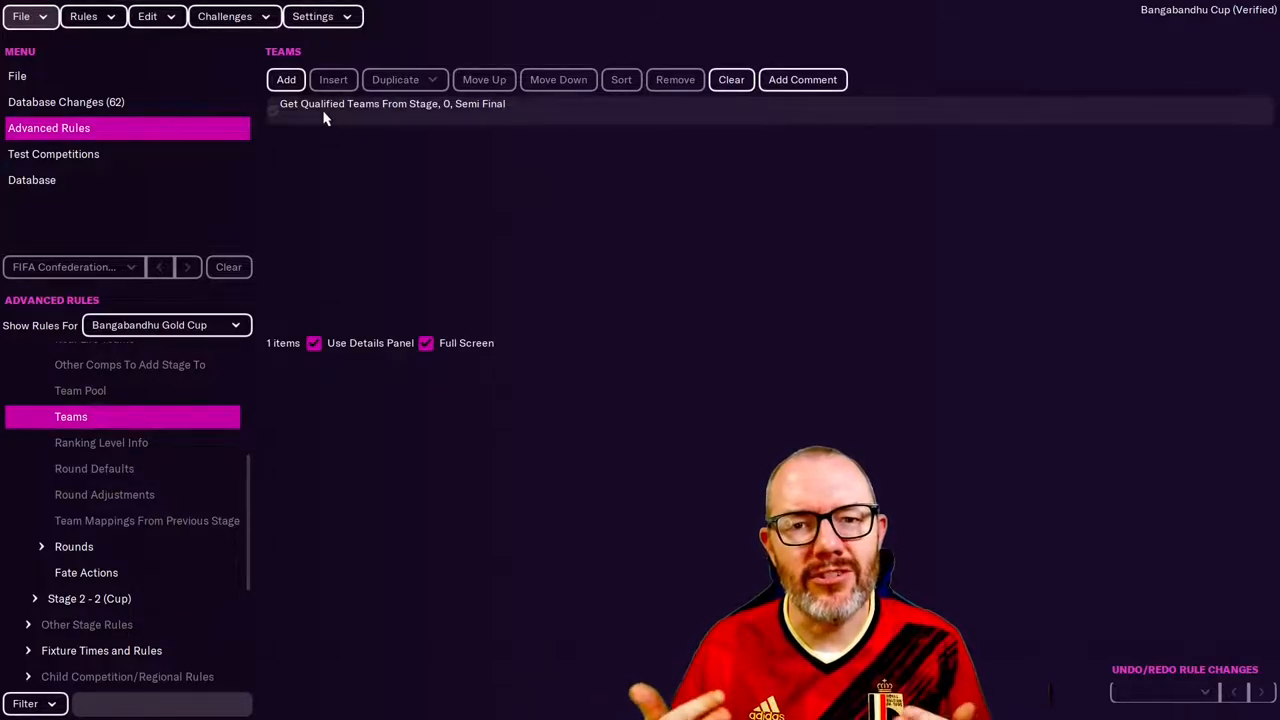
Restrict the semi-final qualifying rule to position 0 with seeding, then duplicate it for position 1.
click(392, 103)
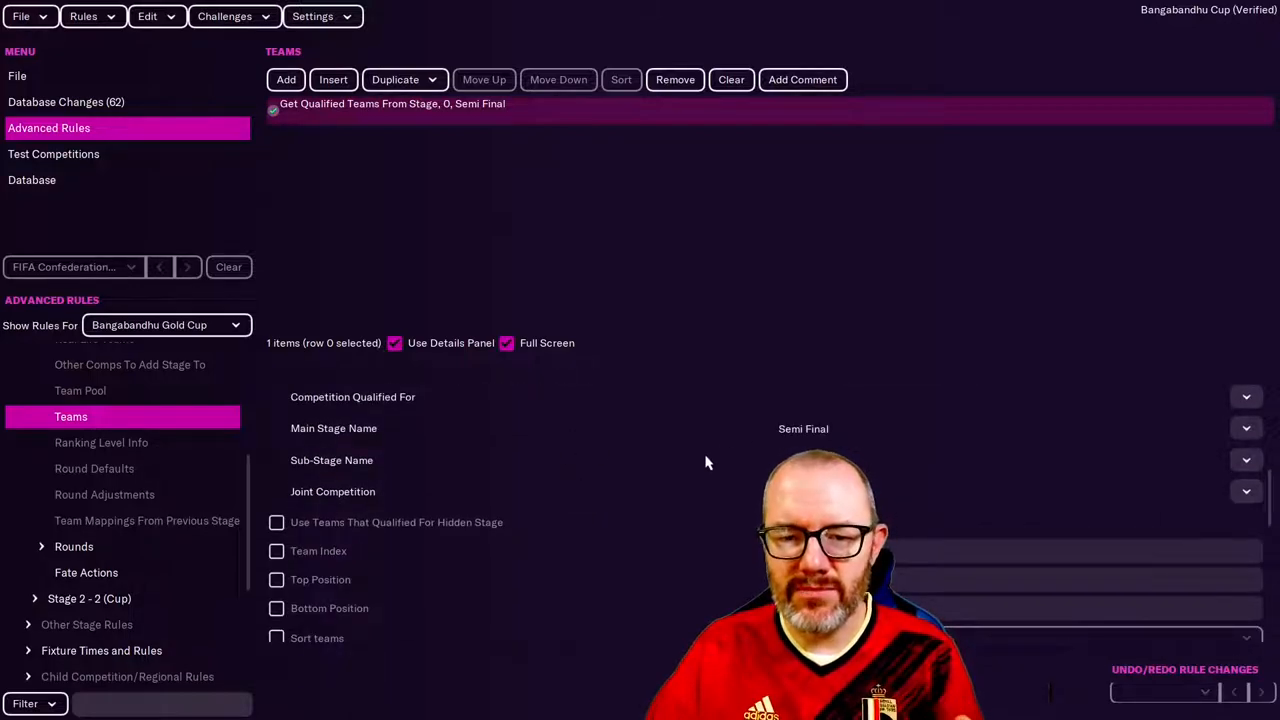
scroll(down, 3)
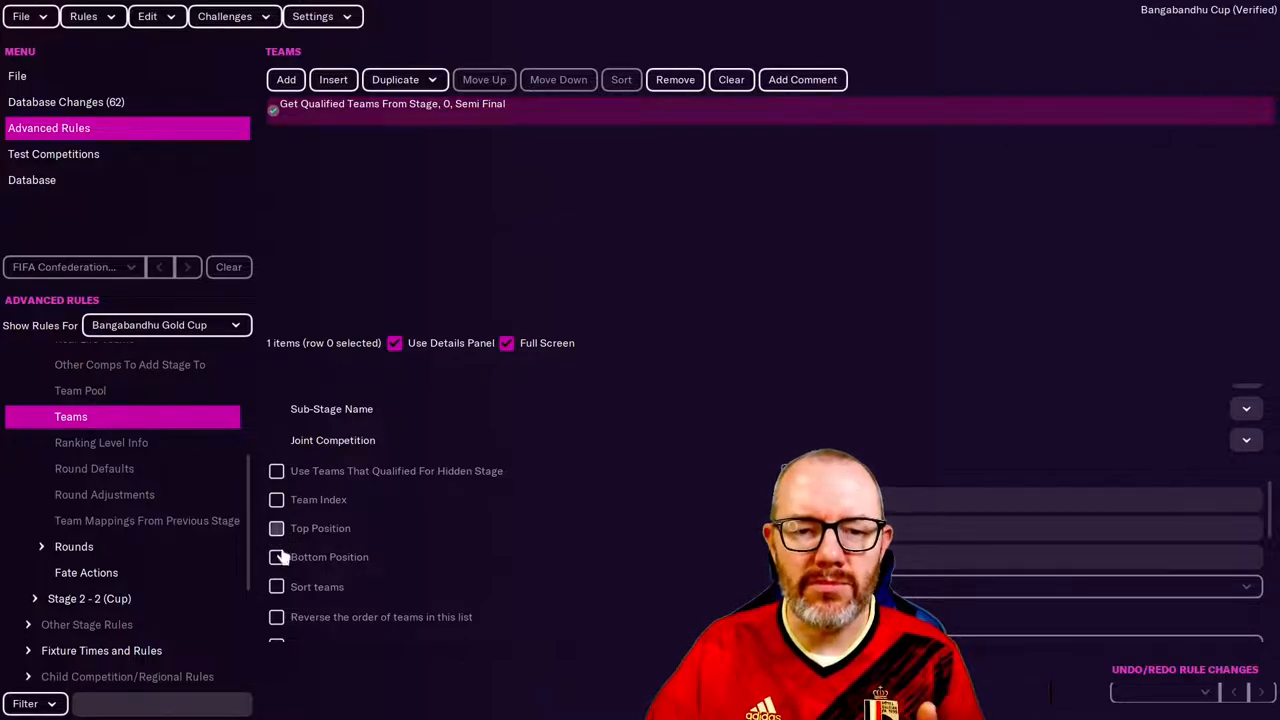
click(276, 557)
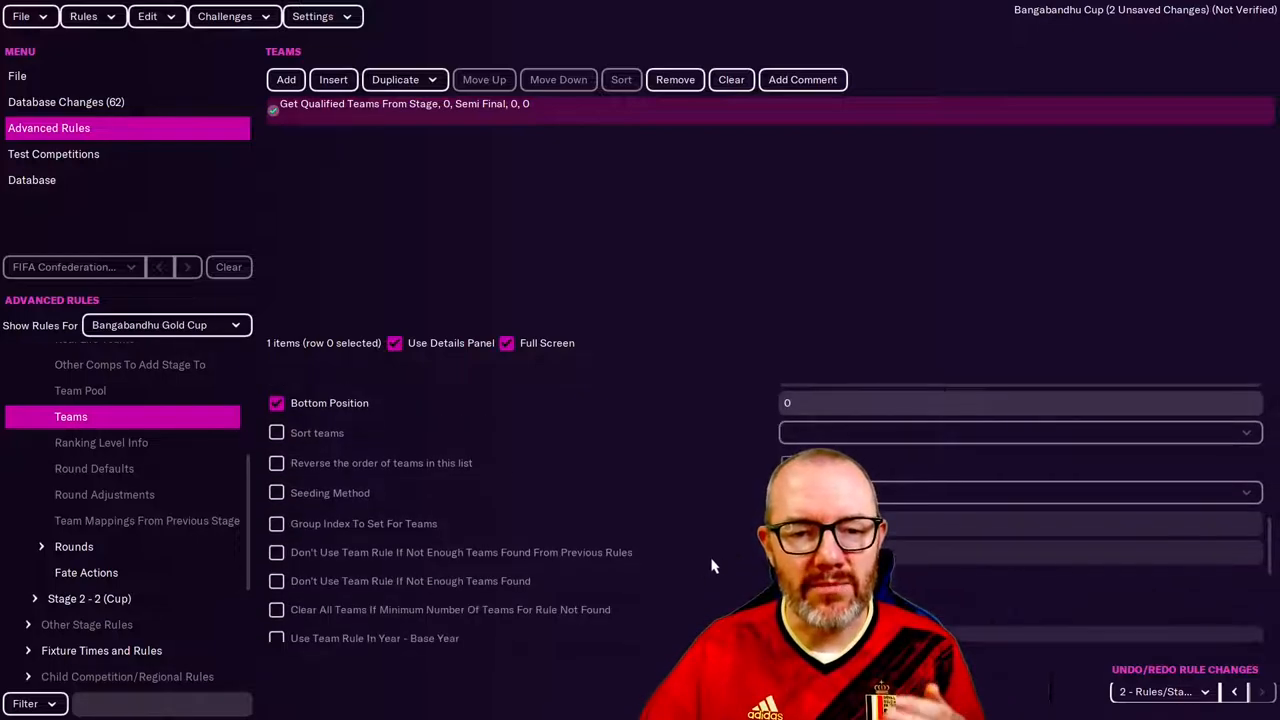
click(276, 492)
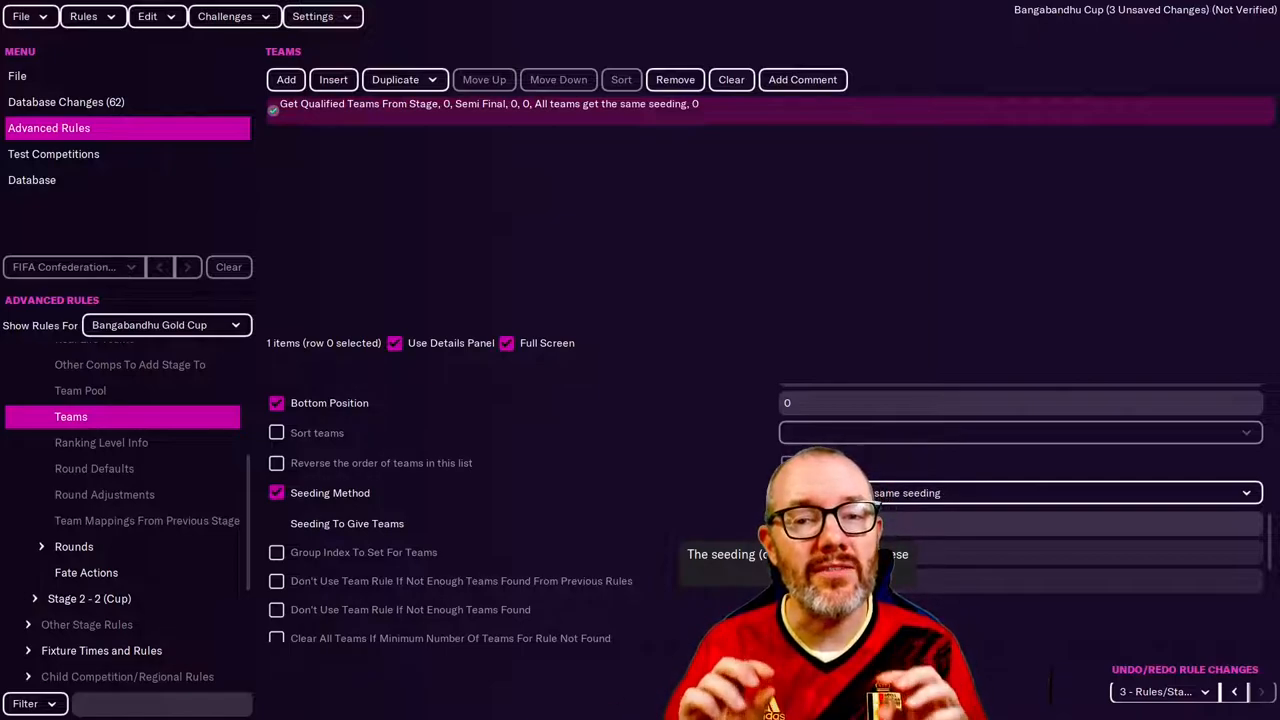
click(393, 79)
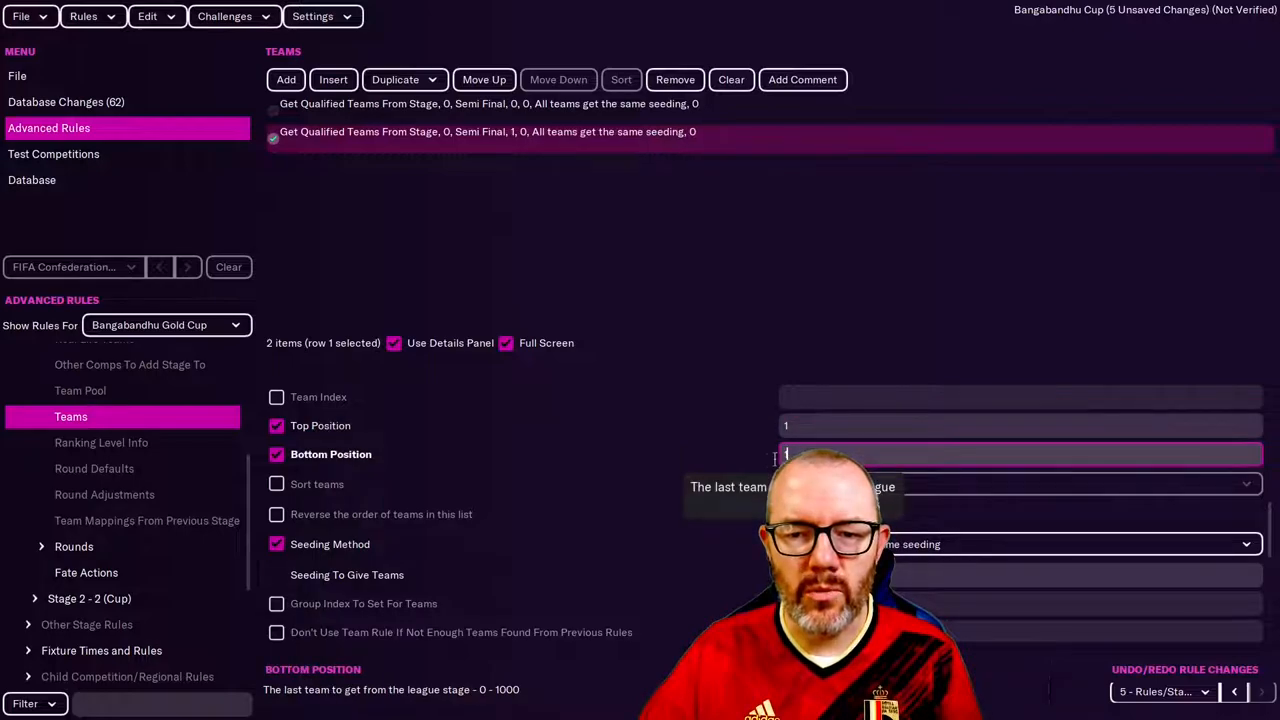
text(1)
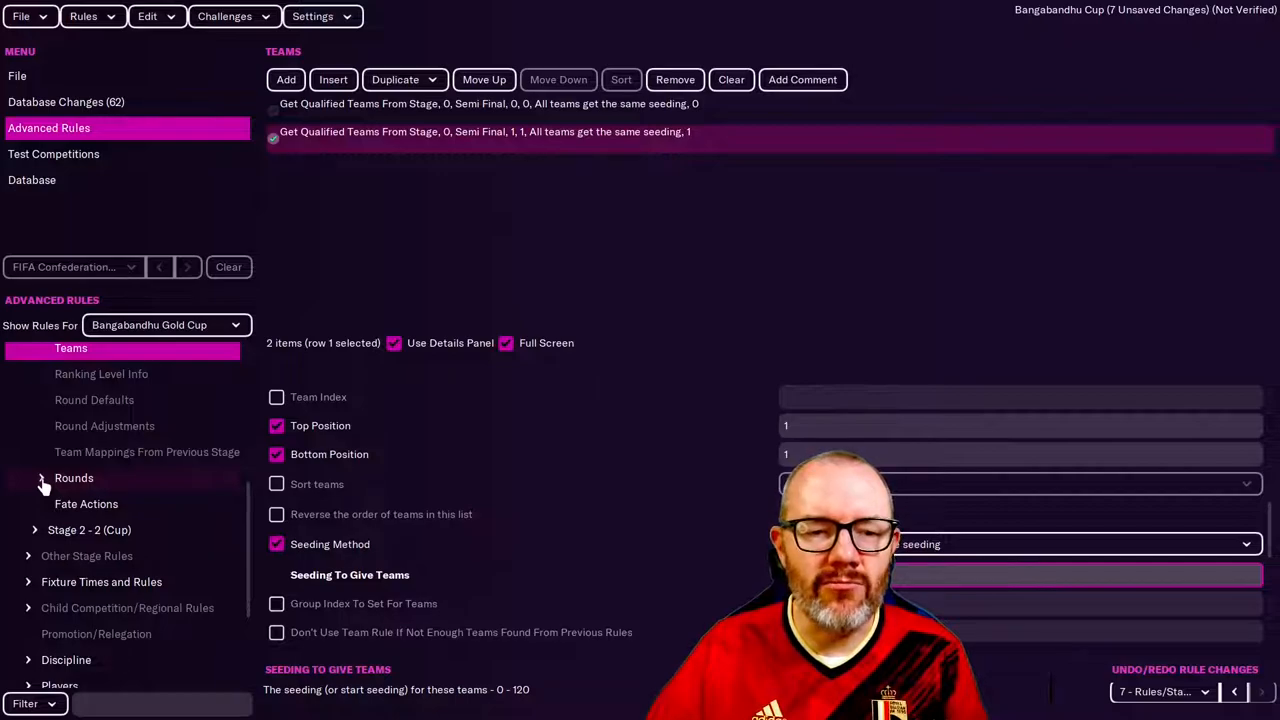
Enable draw rules on Round 0 Semi Final using Fixed draw (1v2, 3v4, etc).
click(40, 478)
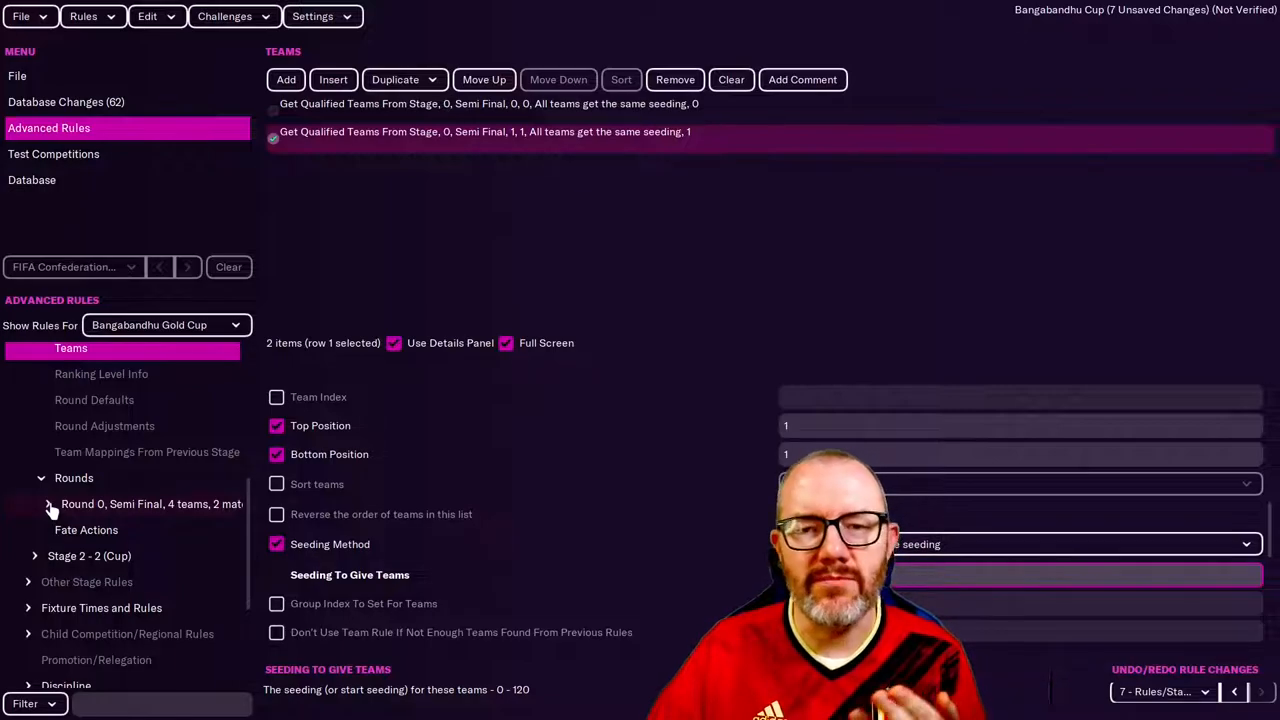
click(48, 504)
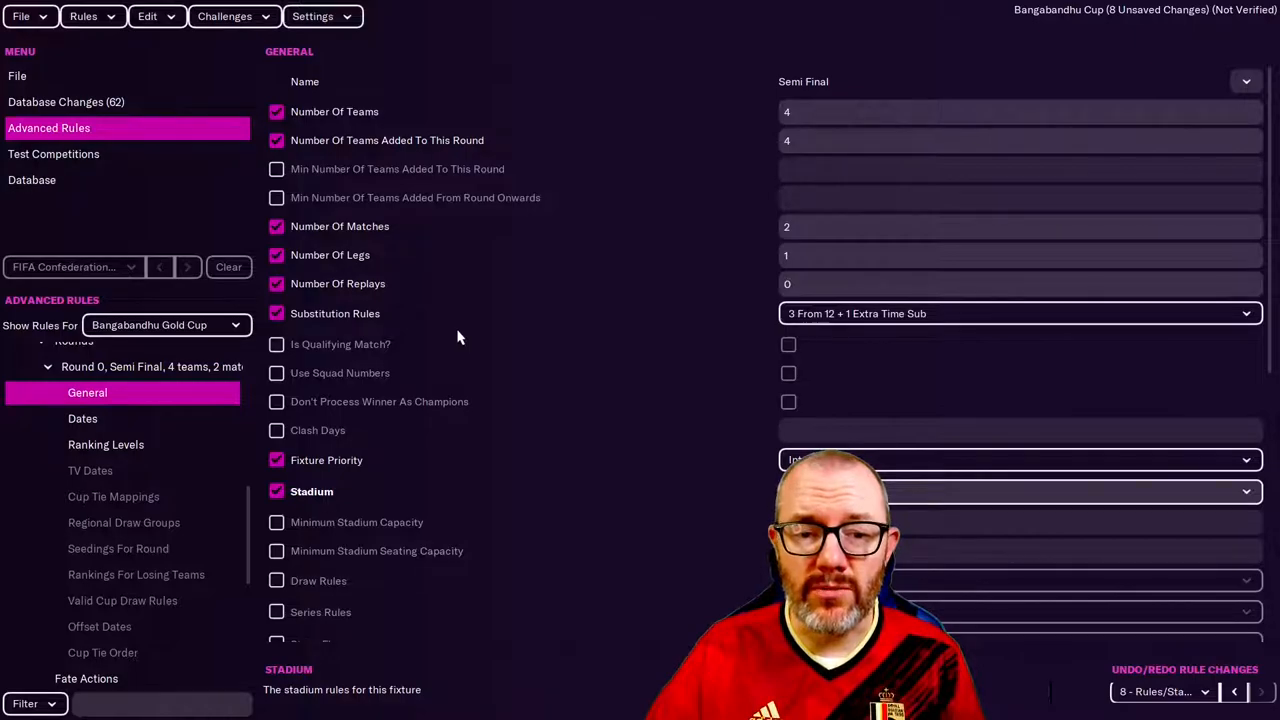
scroll(down, 3)
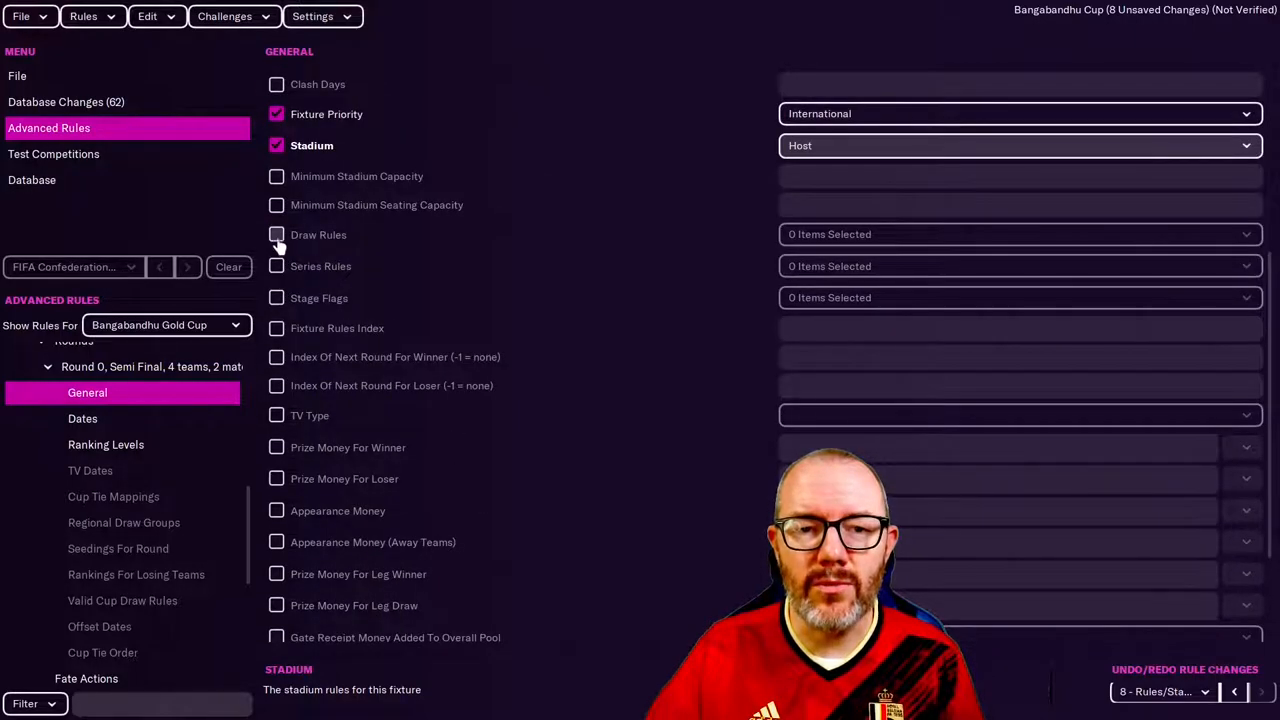
click(276, 234)
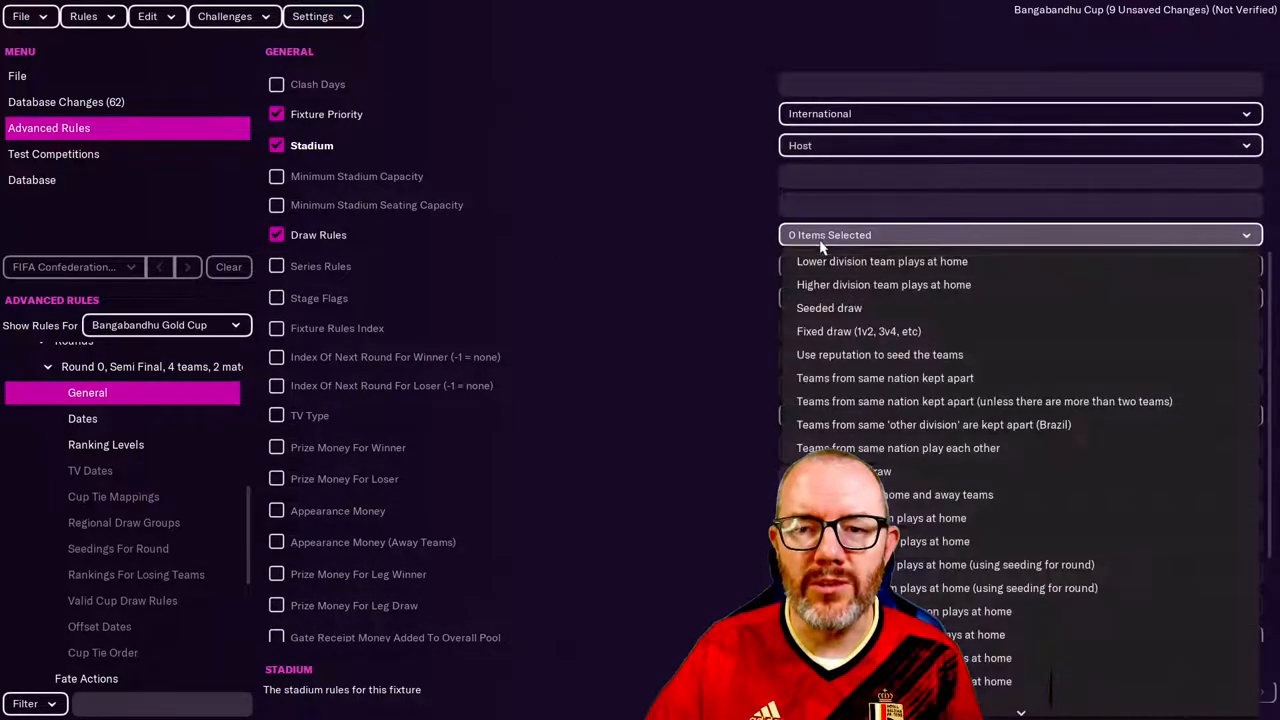
mouse_move(835, 338)
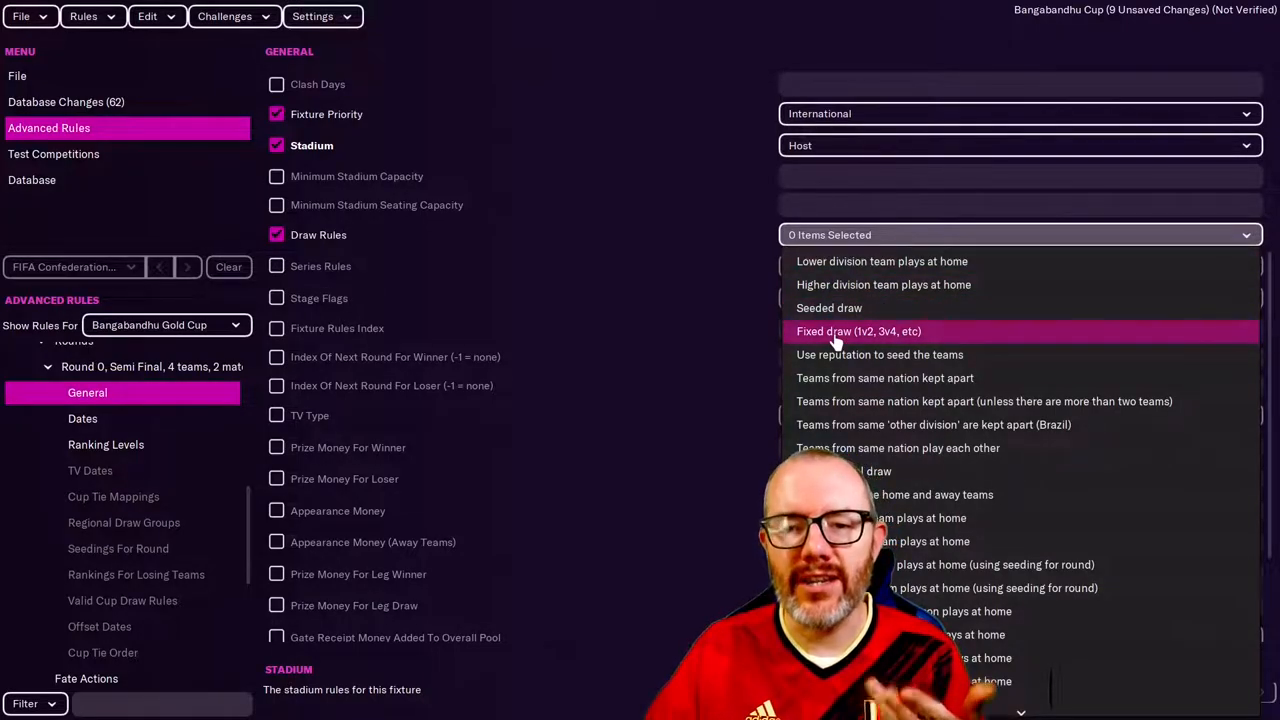
click(857, 331)
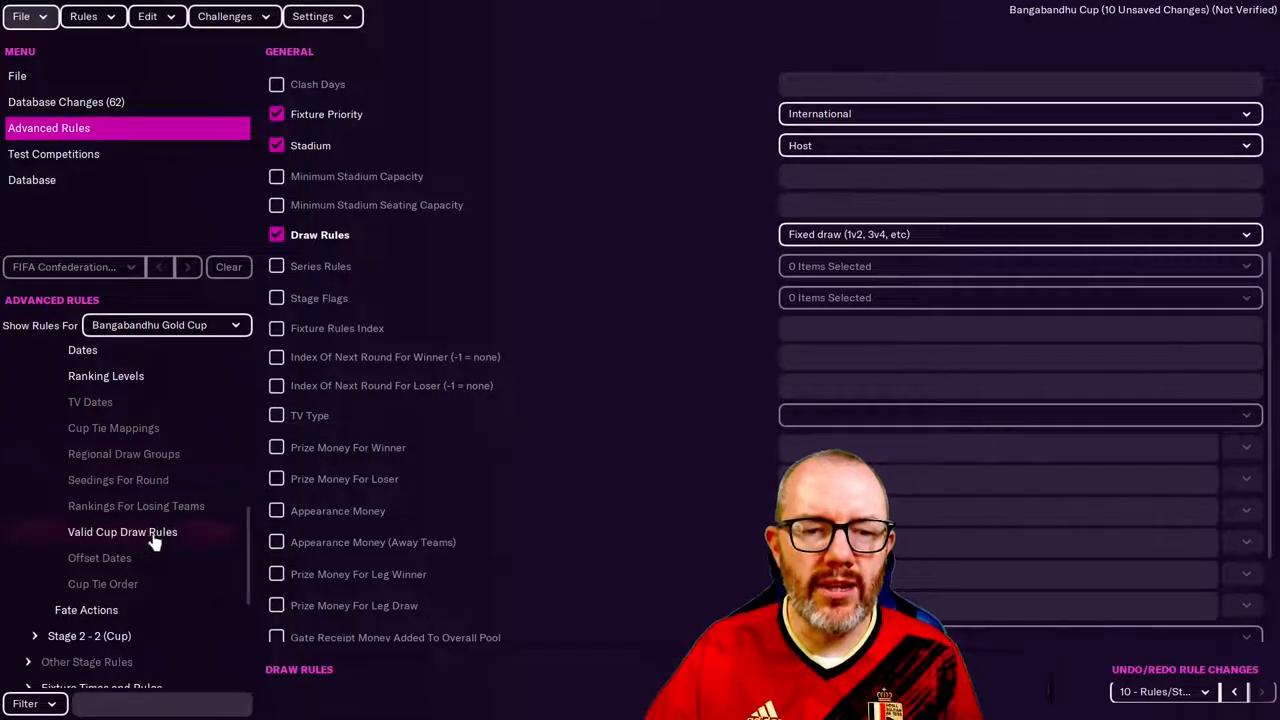
click(122, 532)
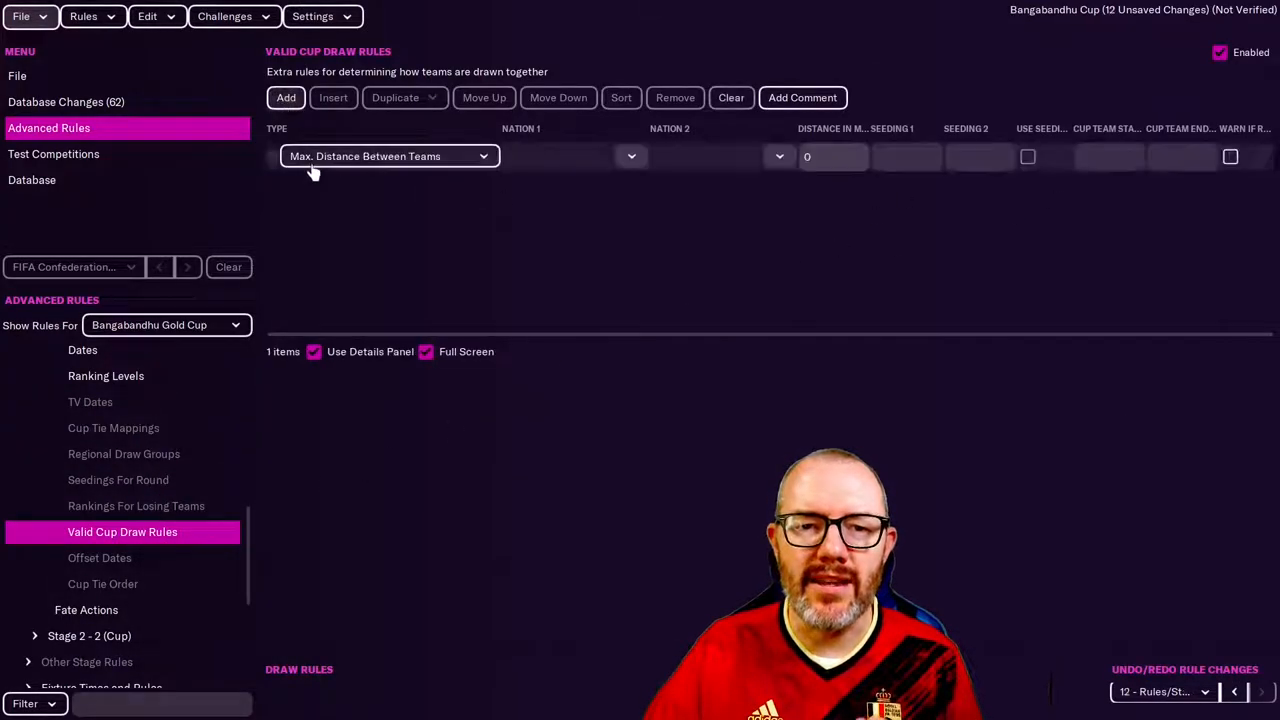
mouse_move(388, 156)
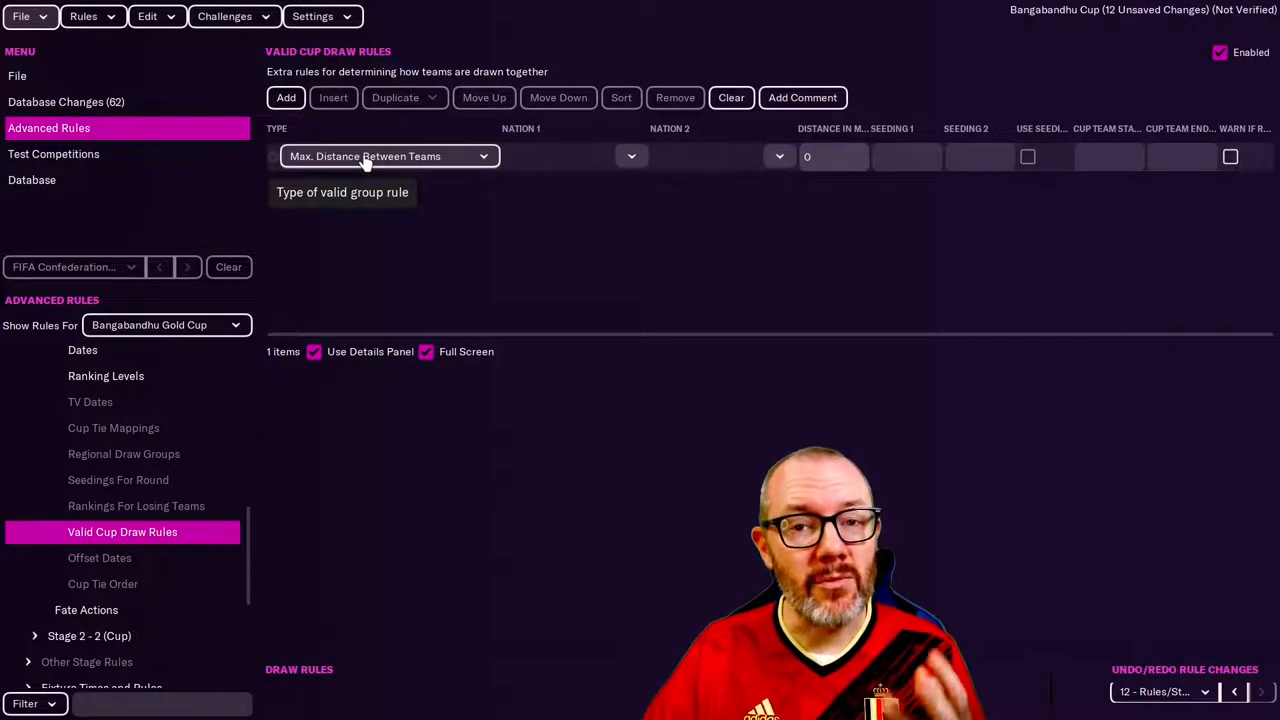
Set draw rules to keep previous-group teams apart and place seedings 0 and 1 together.
click(388, 156)
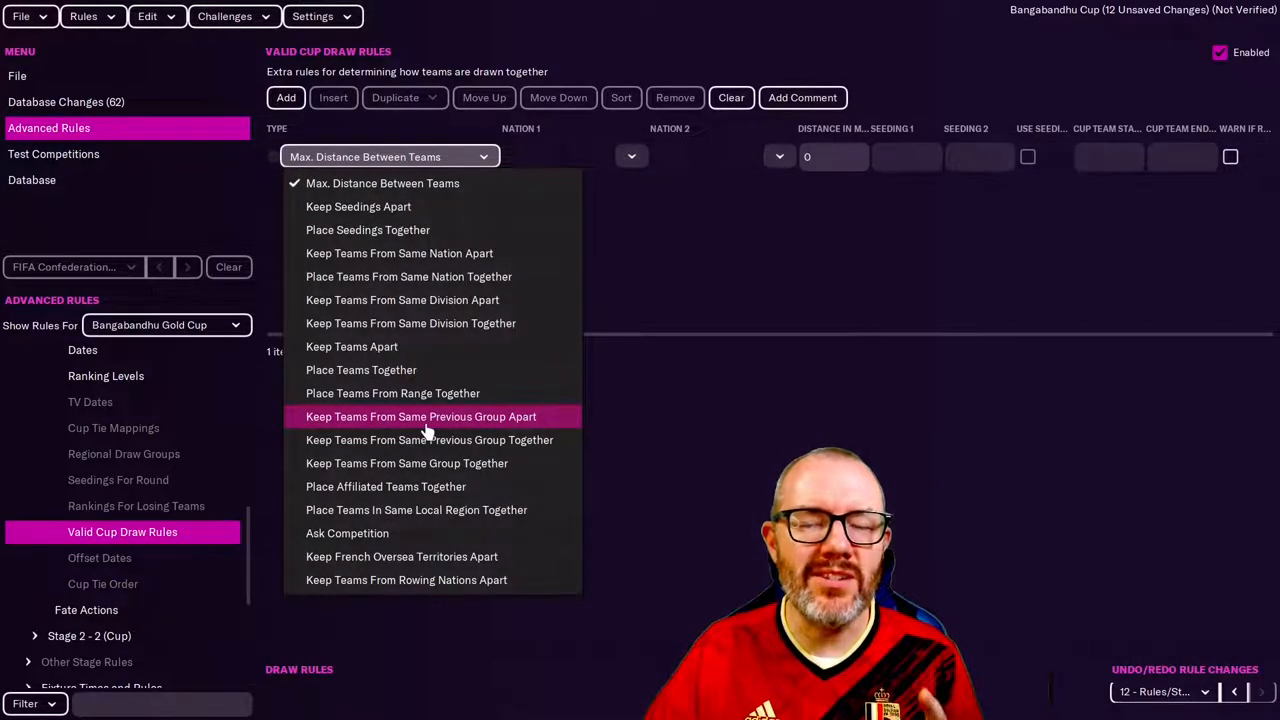
click(420, 416)
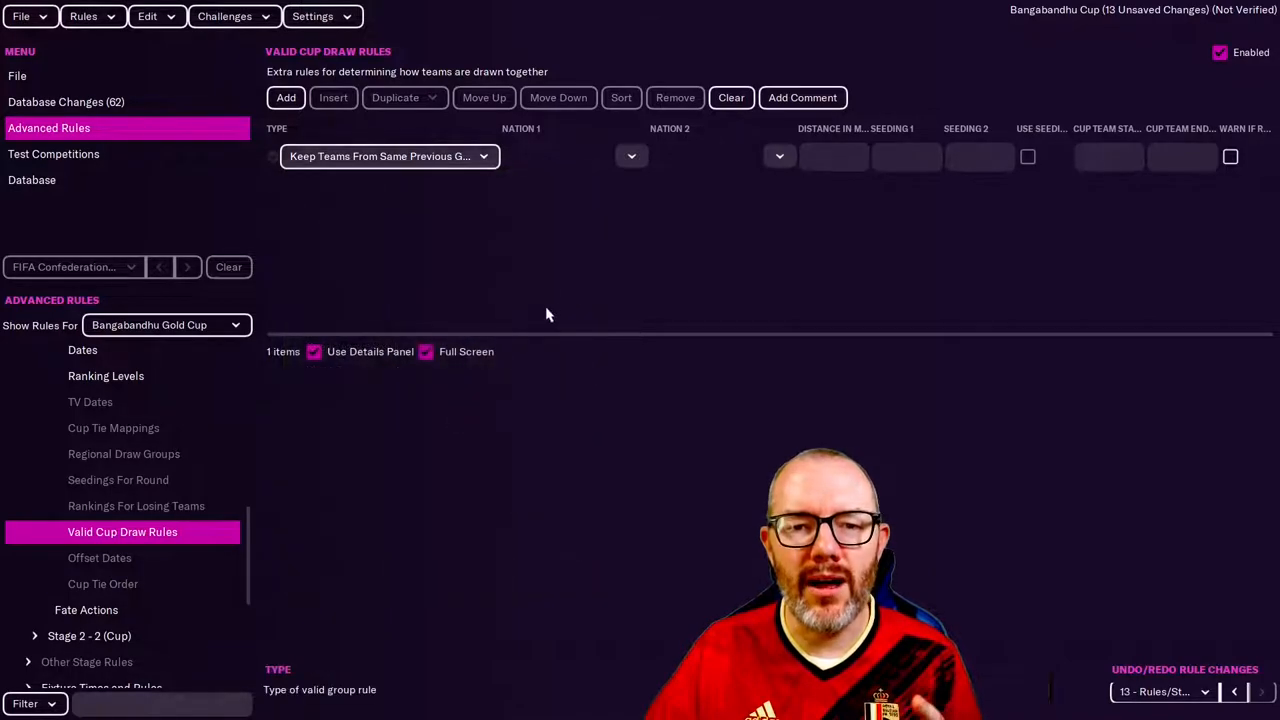
mouse_move(556, 274)
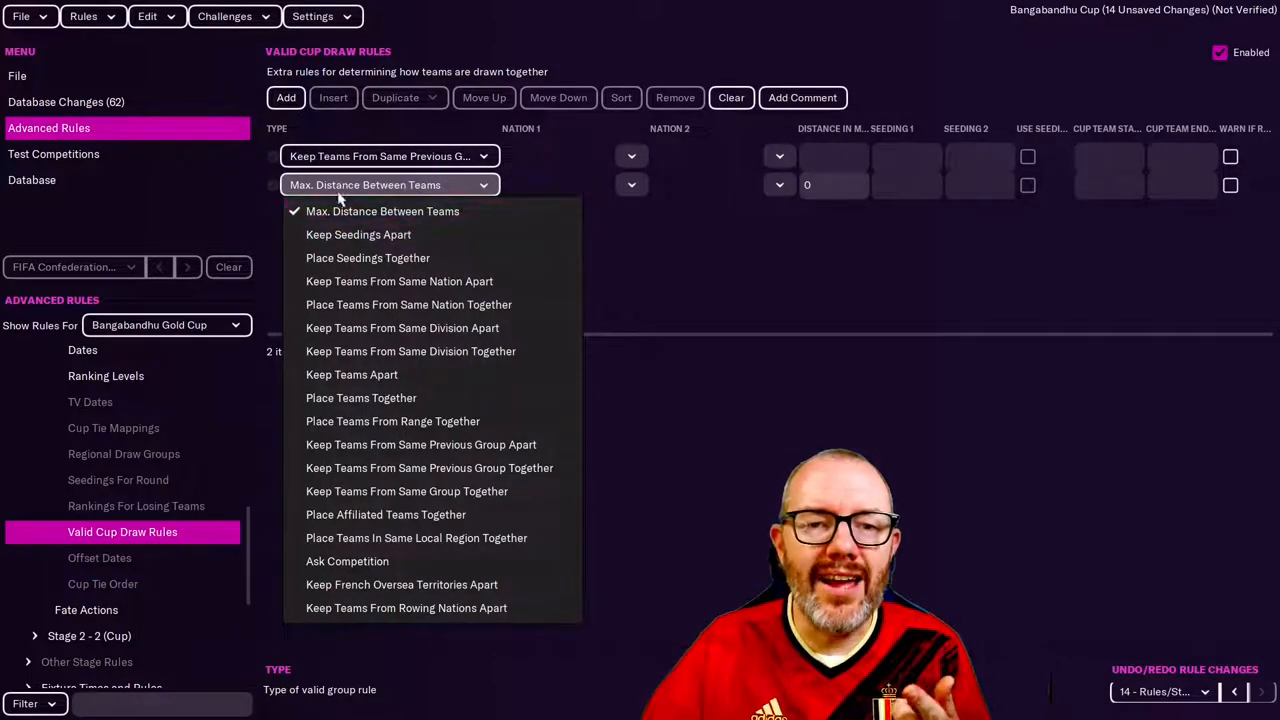
mouse_move(358, 234)
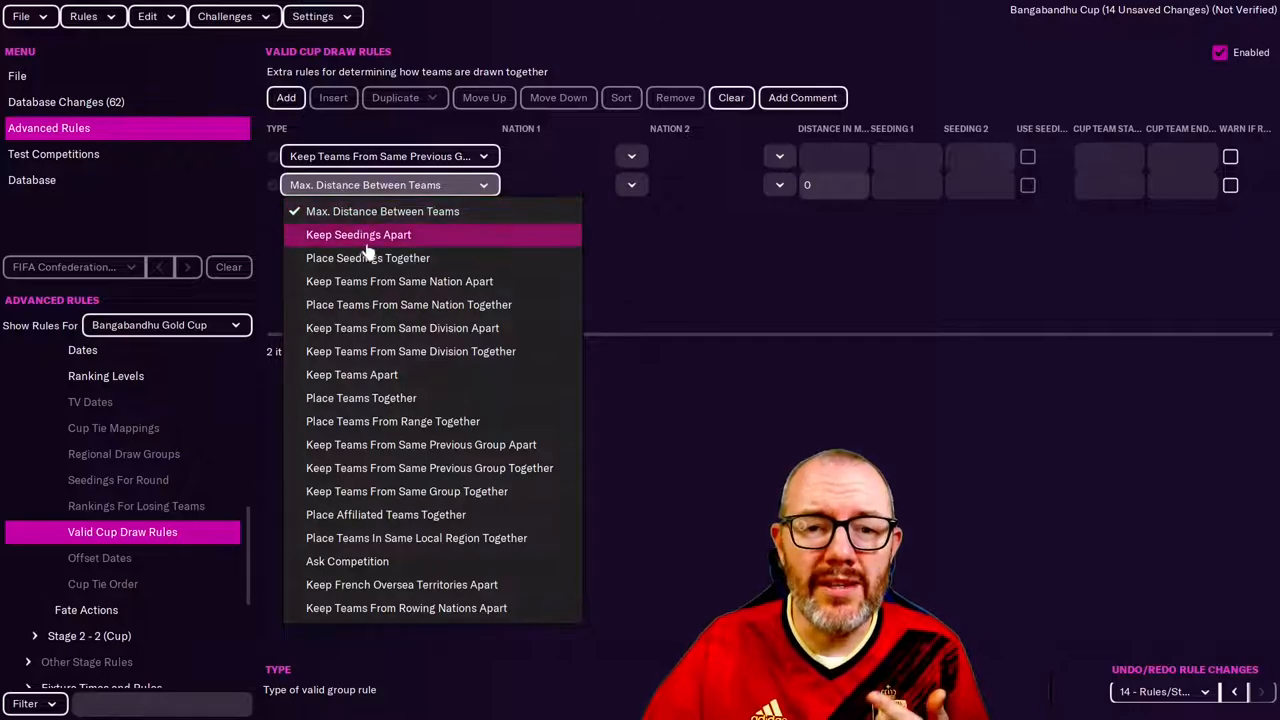
click(367, 257)
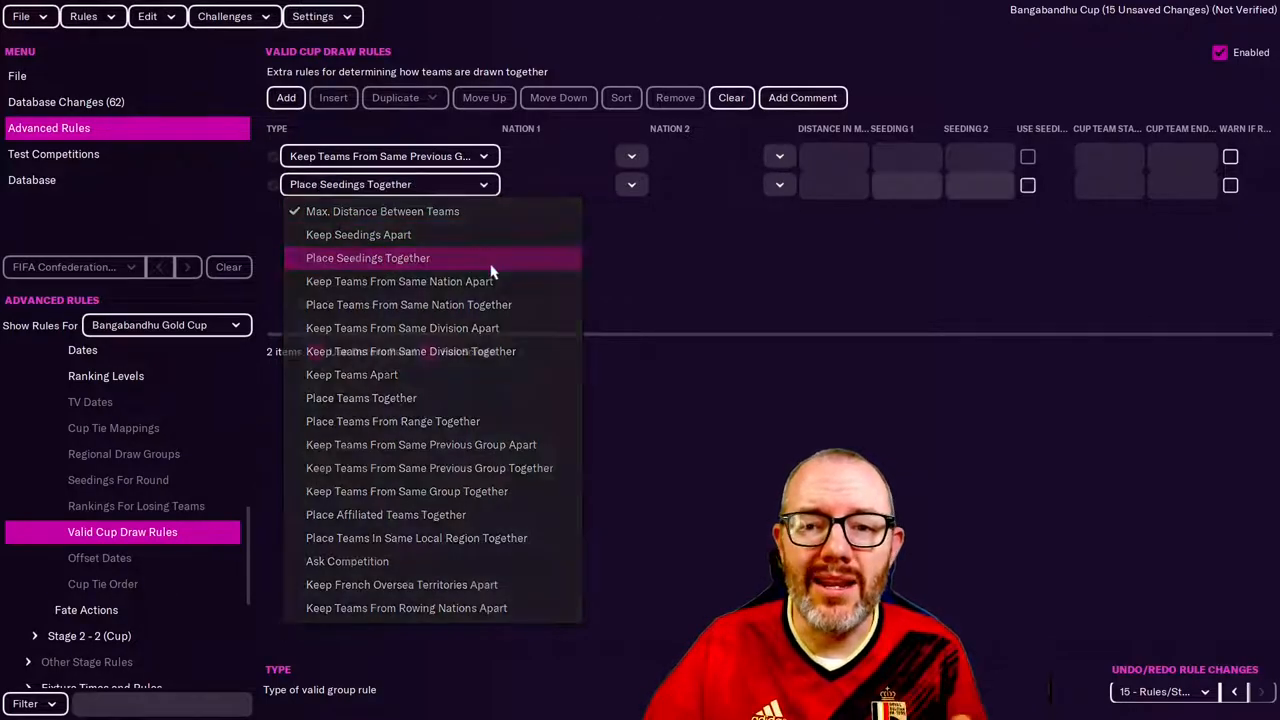
click(366, 258)
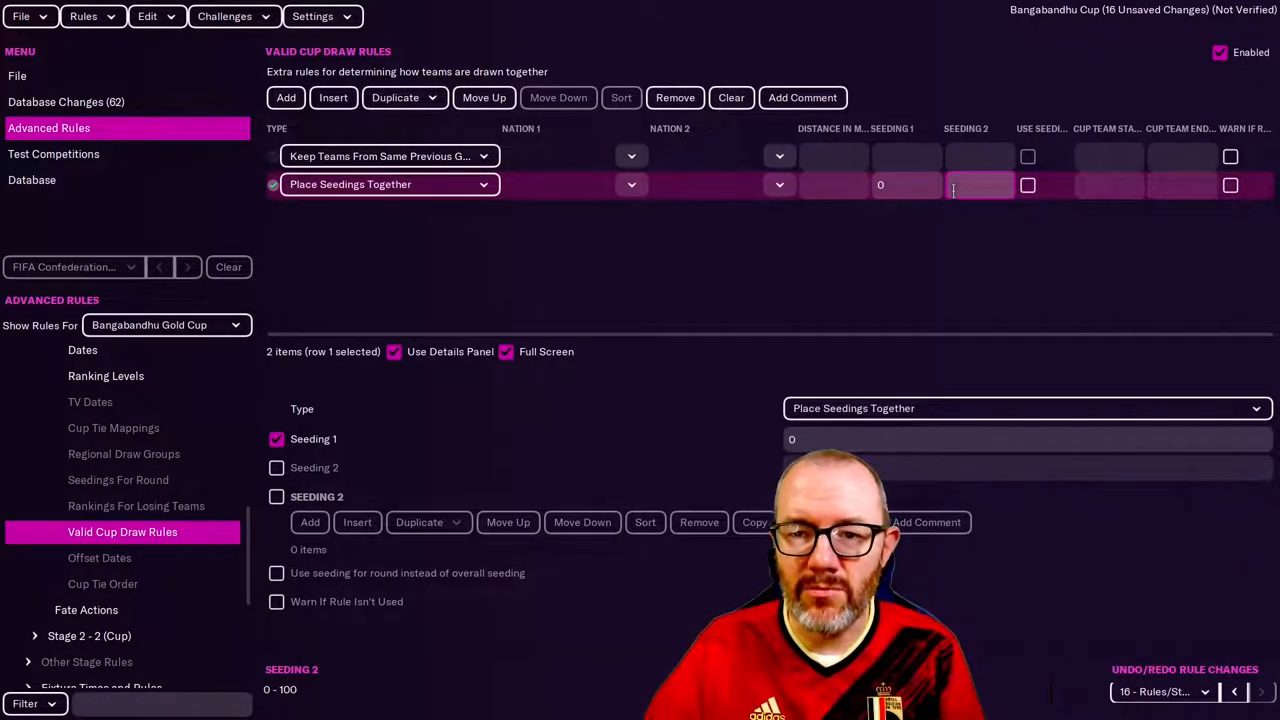
text(1)
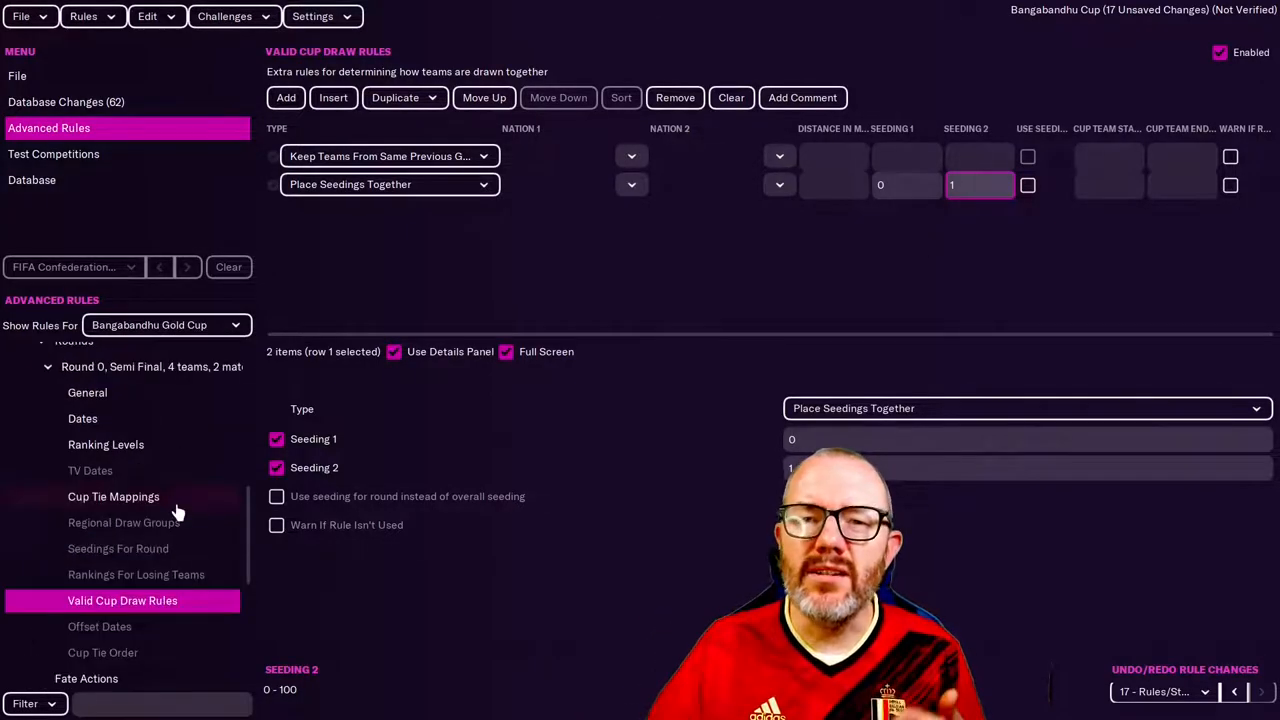
click(113, 496)
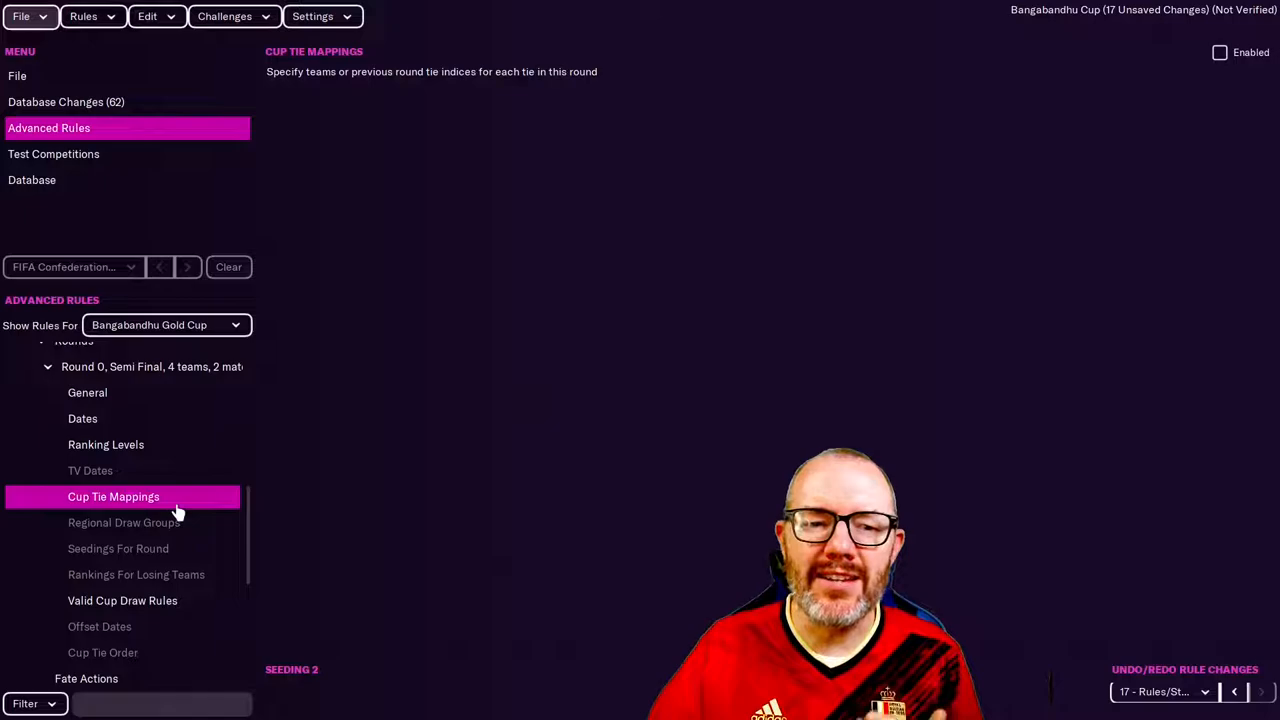
mouse_move(416, 472)
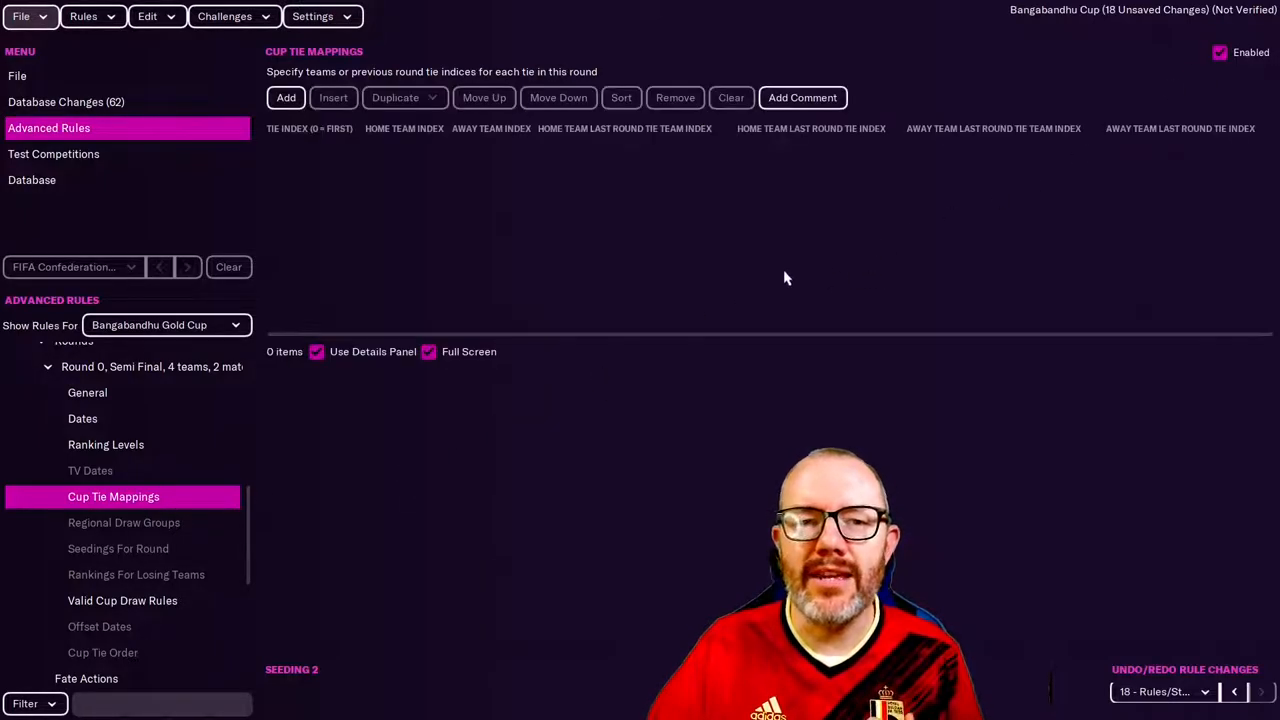
Add tie mapping 0 with home team 0 versus away team 3, plus a second row.
click(285, 97)
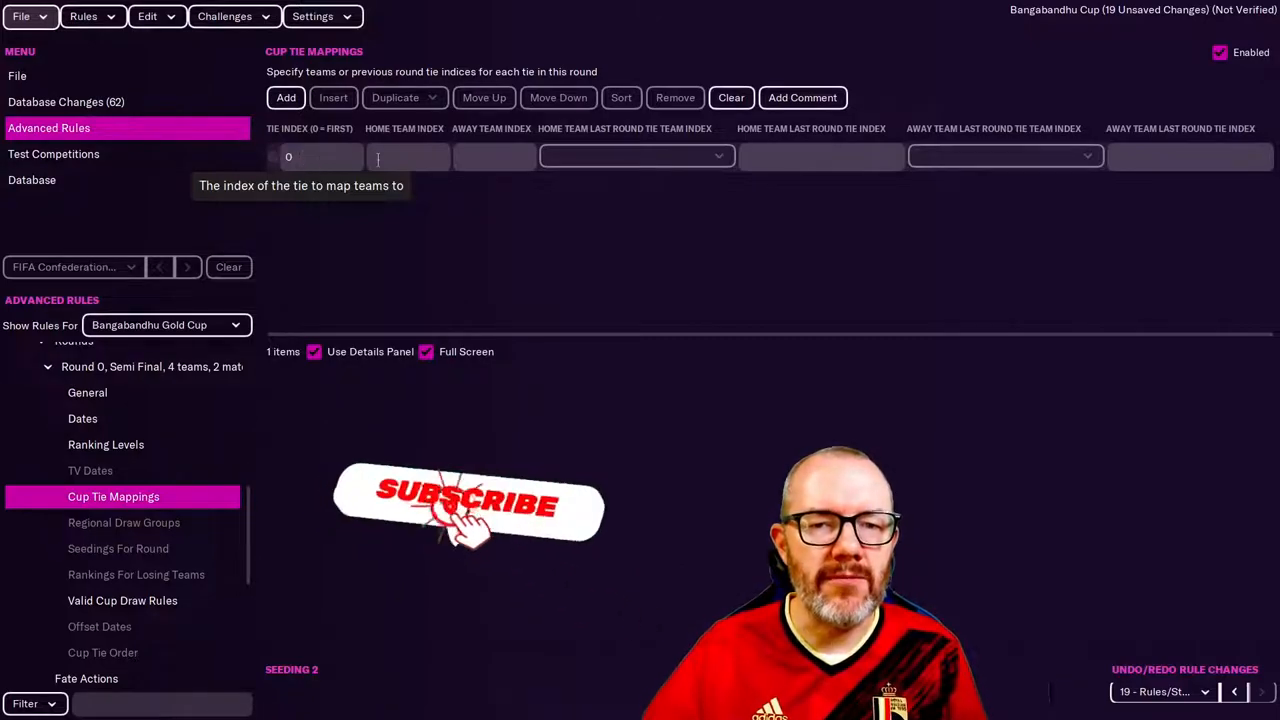
click(408, 156)
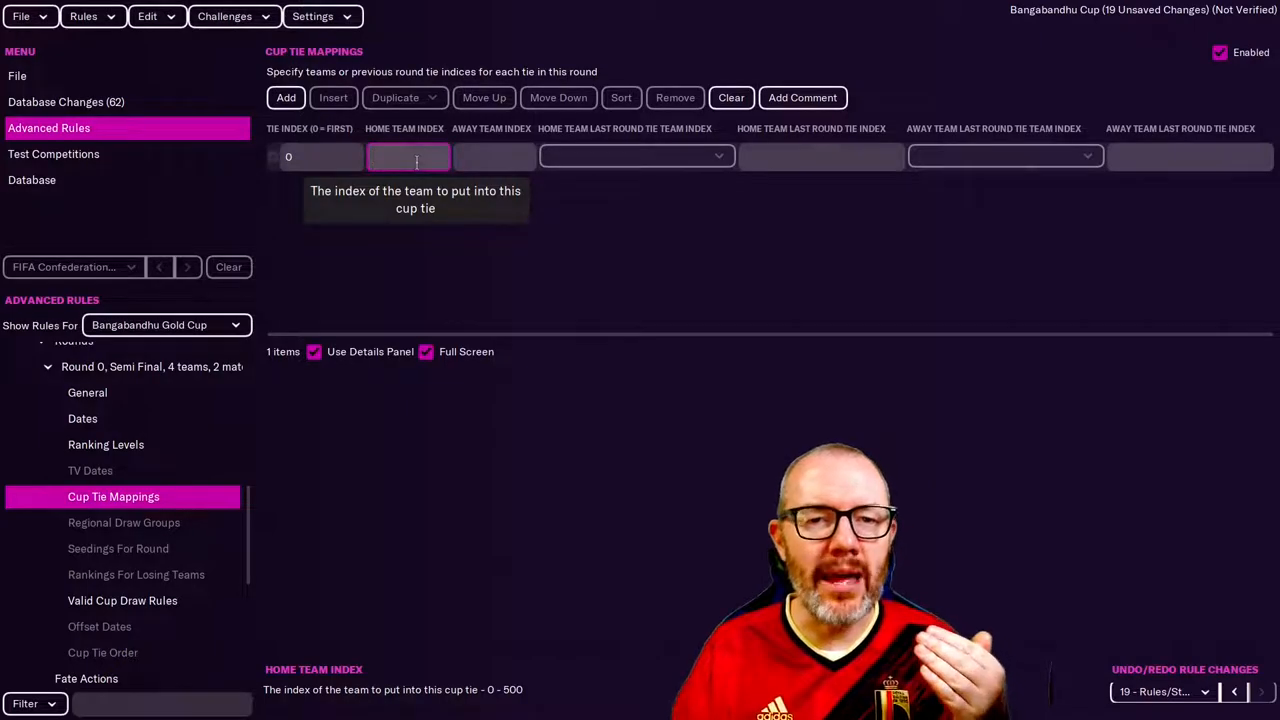
text(d)
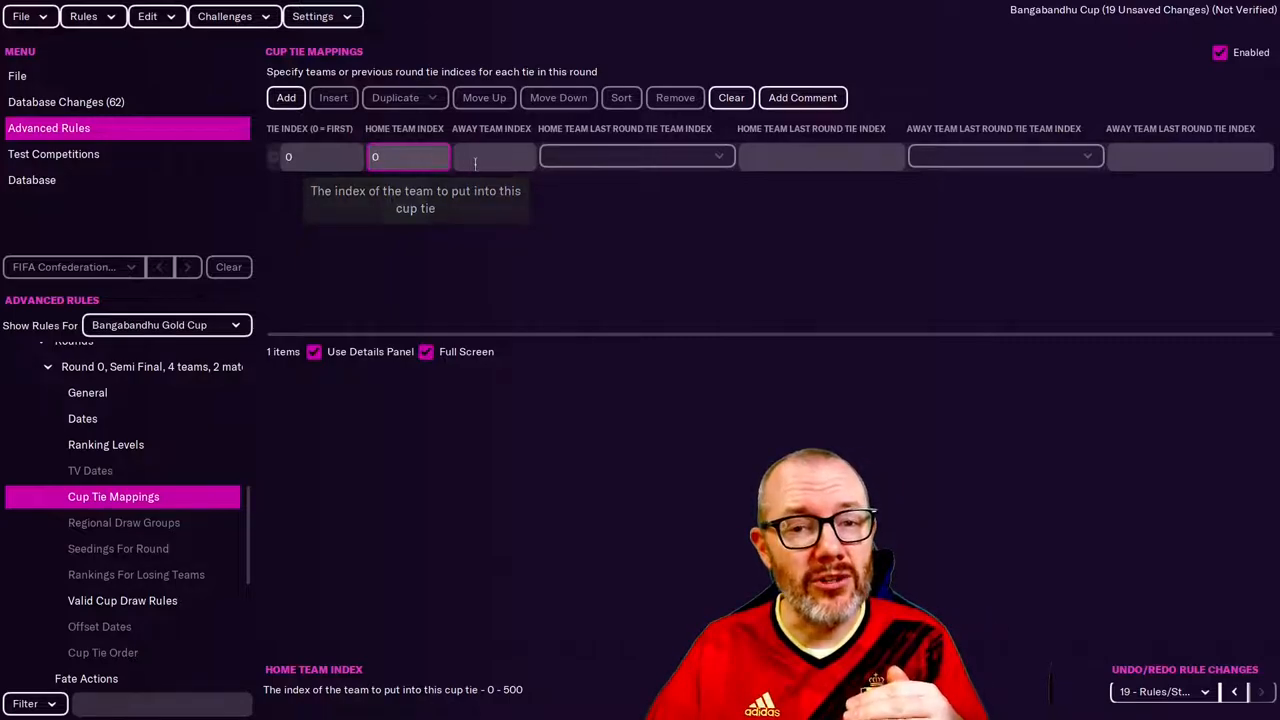
click(494, 156)
text(3)
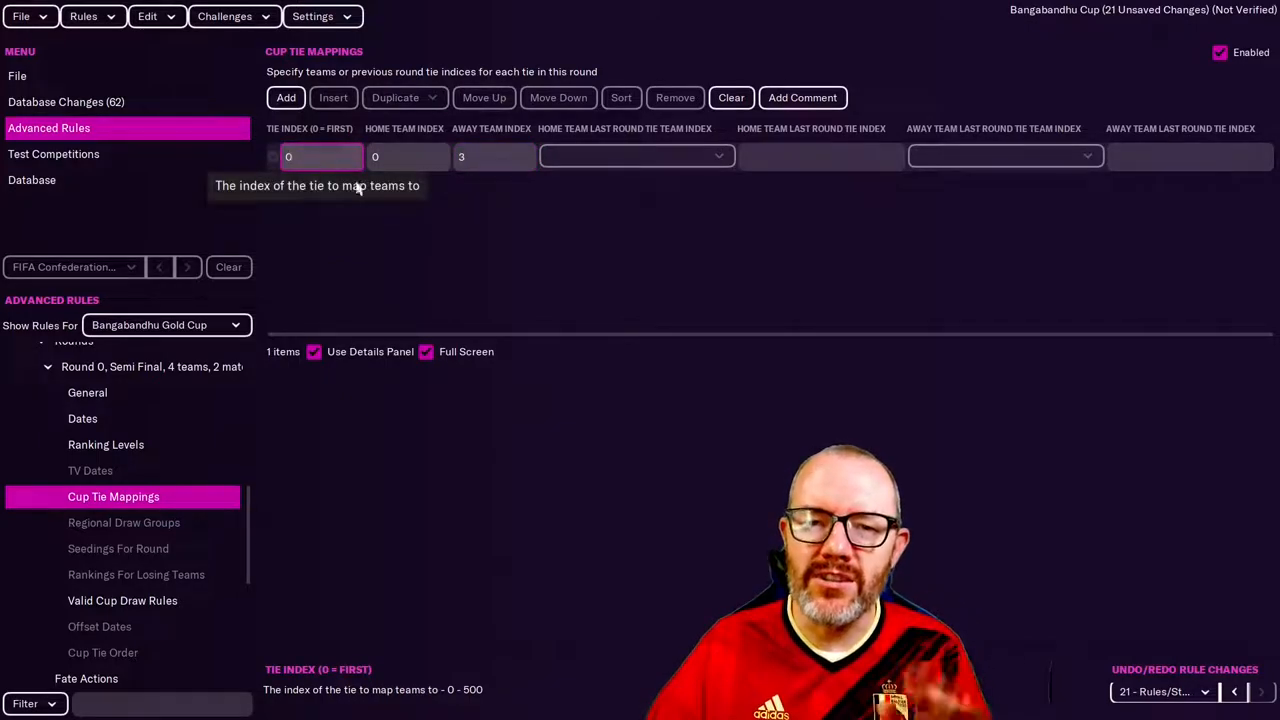
click(406, 156)
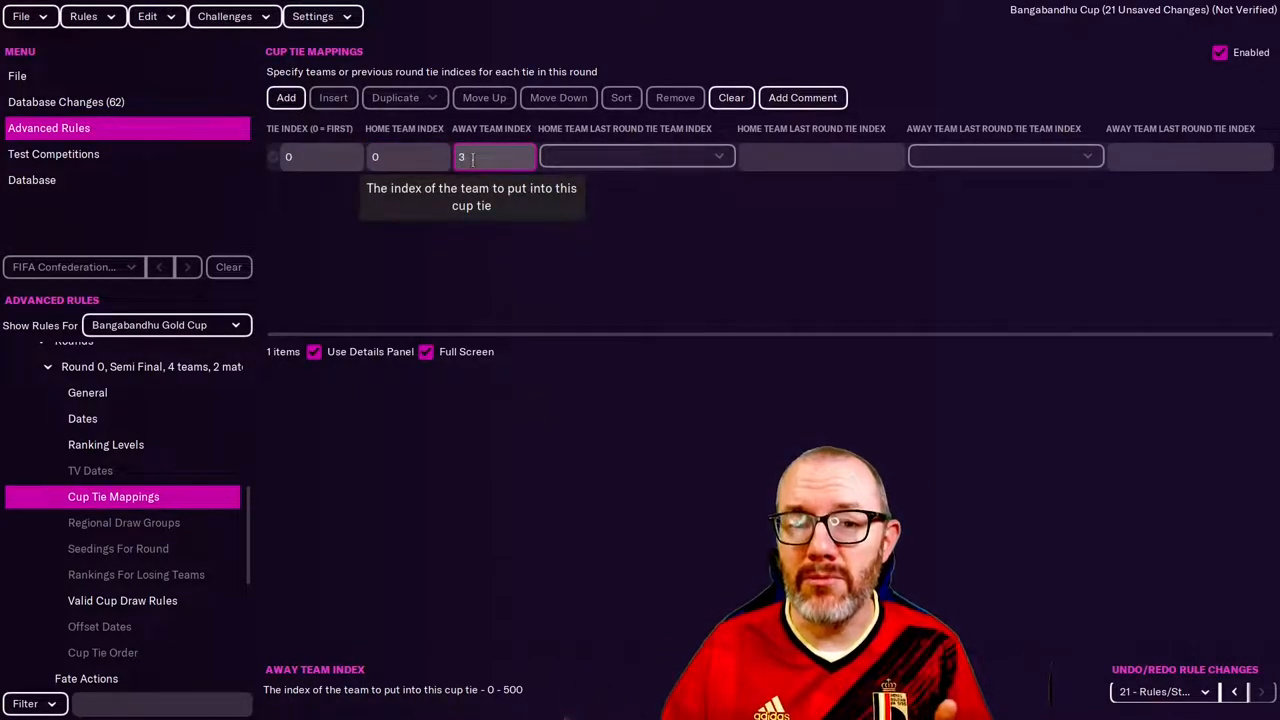
click(285, 97)
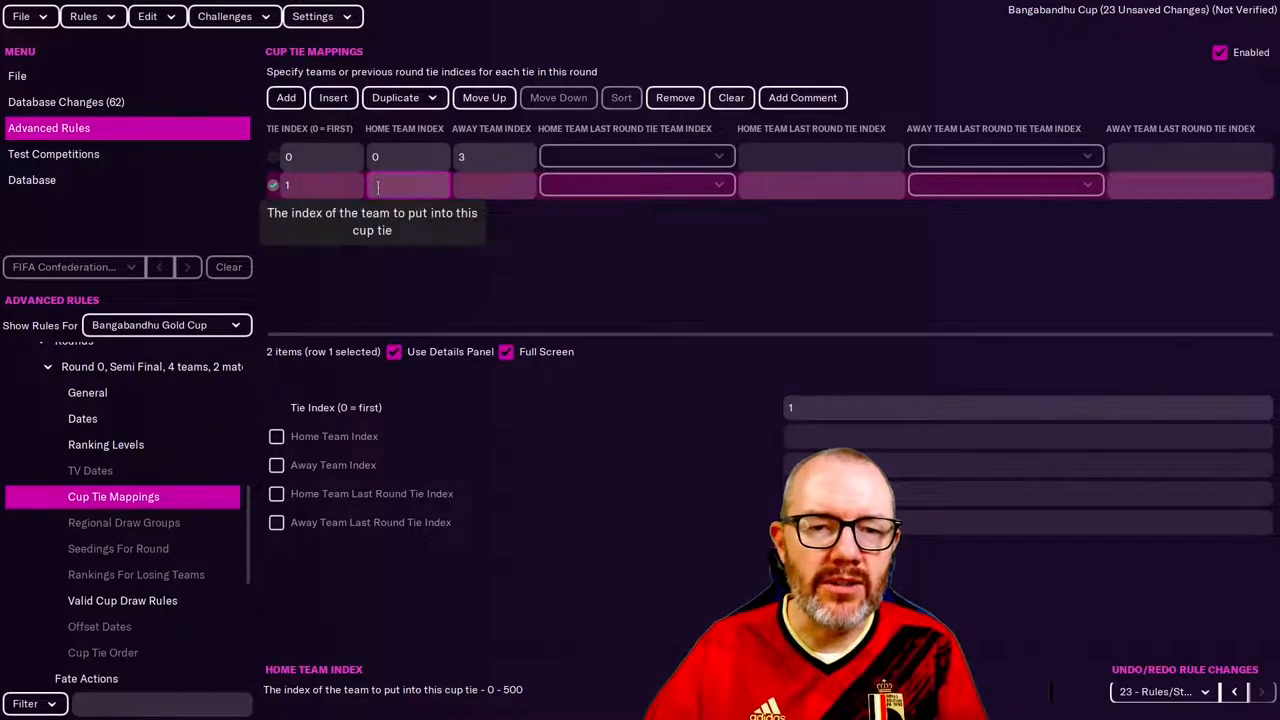
Set tie 1 to home team index 2 and away team index 1.
text(2)
click(495, 185)
text(1)
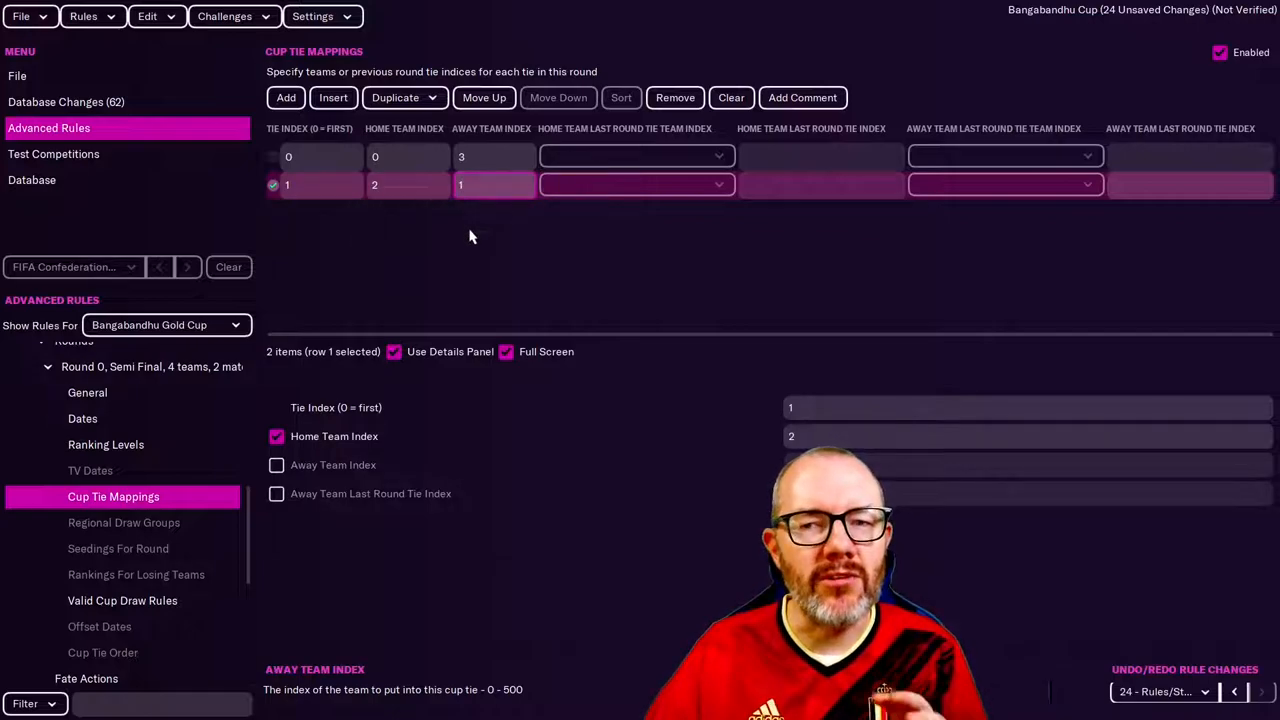
click(277, 465)
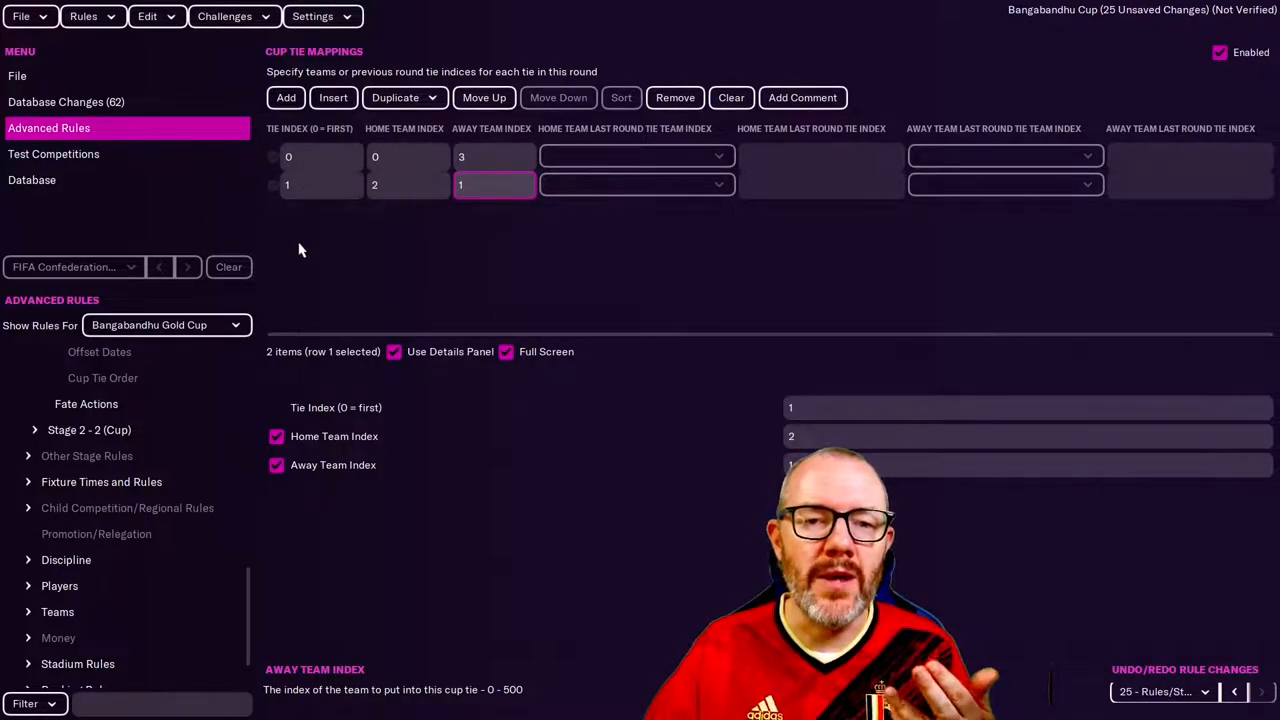
mouse_move(380, 222)
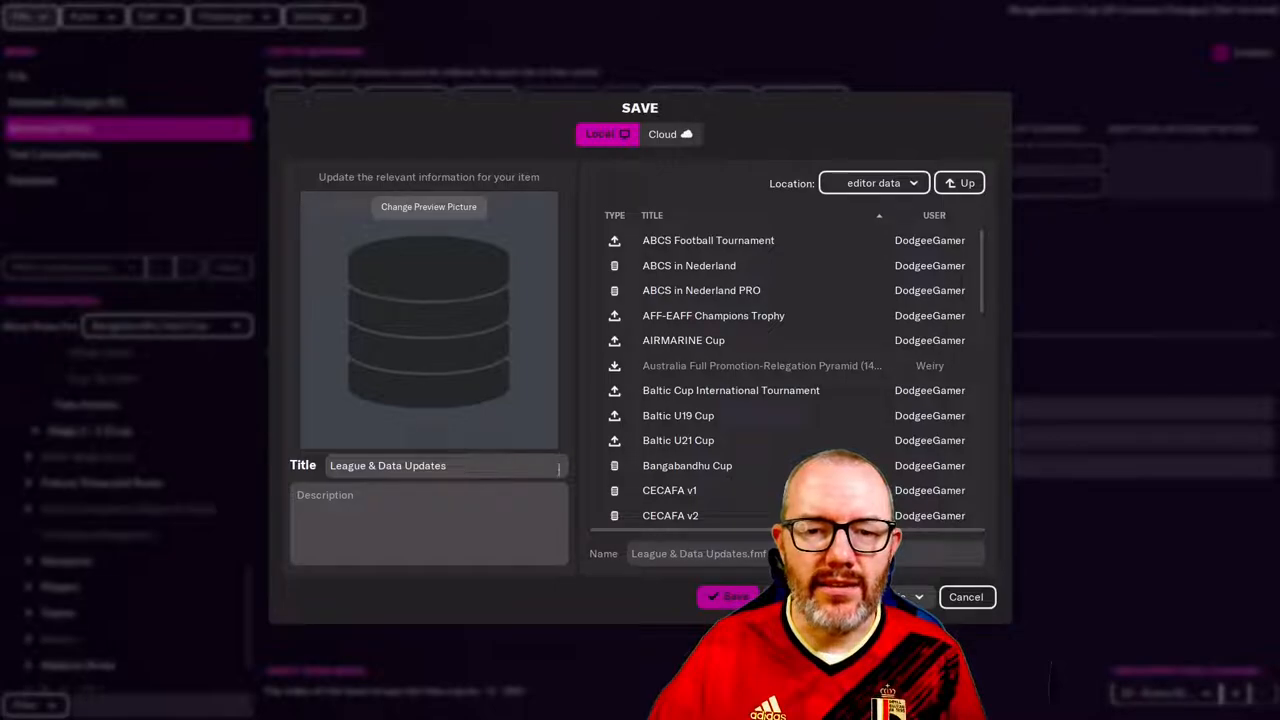
Save the data from Bangabandhu Cup as 'Bangabandhu Cup v2'.
click(687, 465)
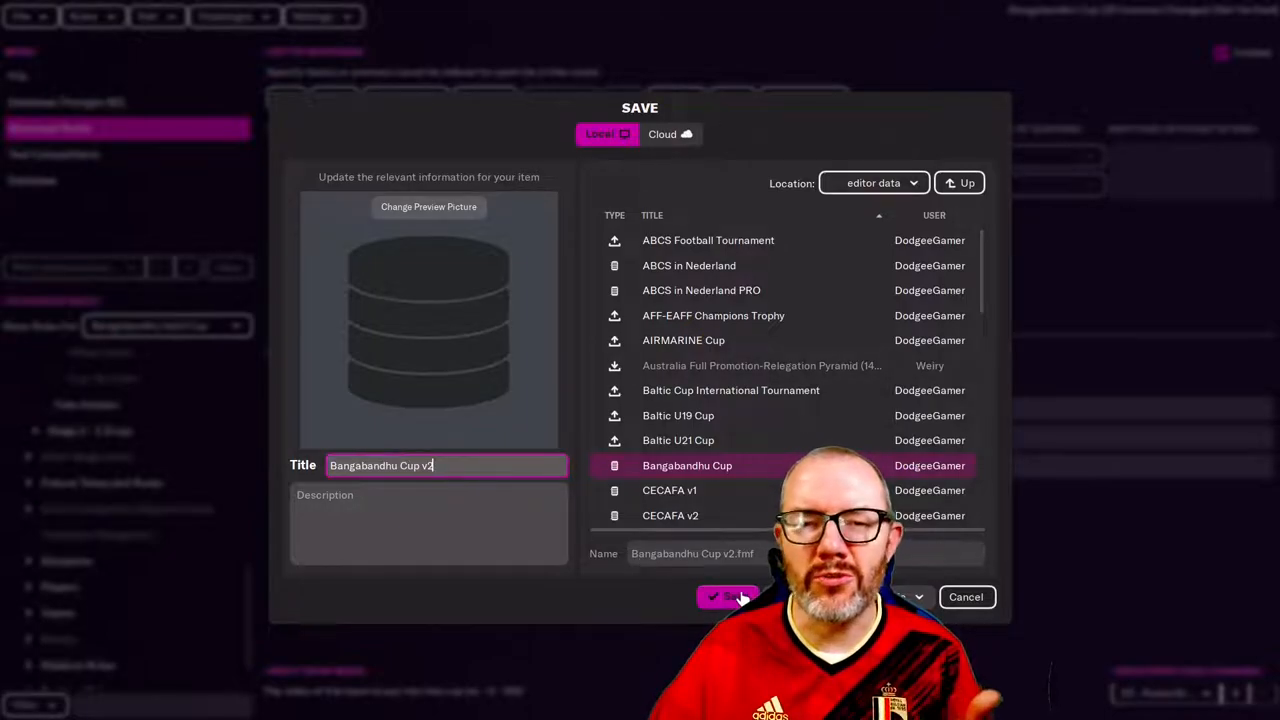
click(727, 597)
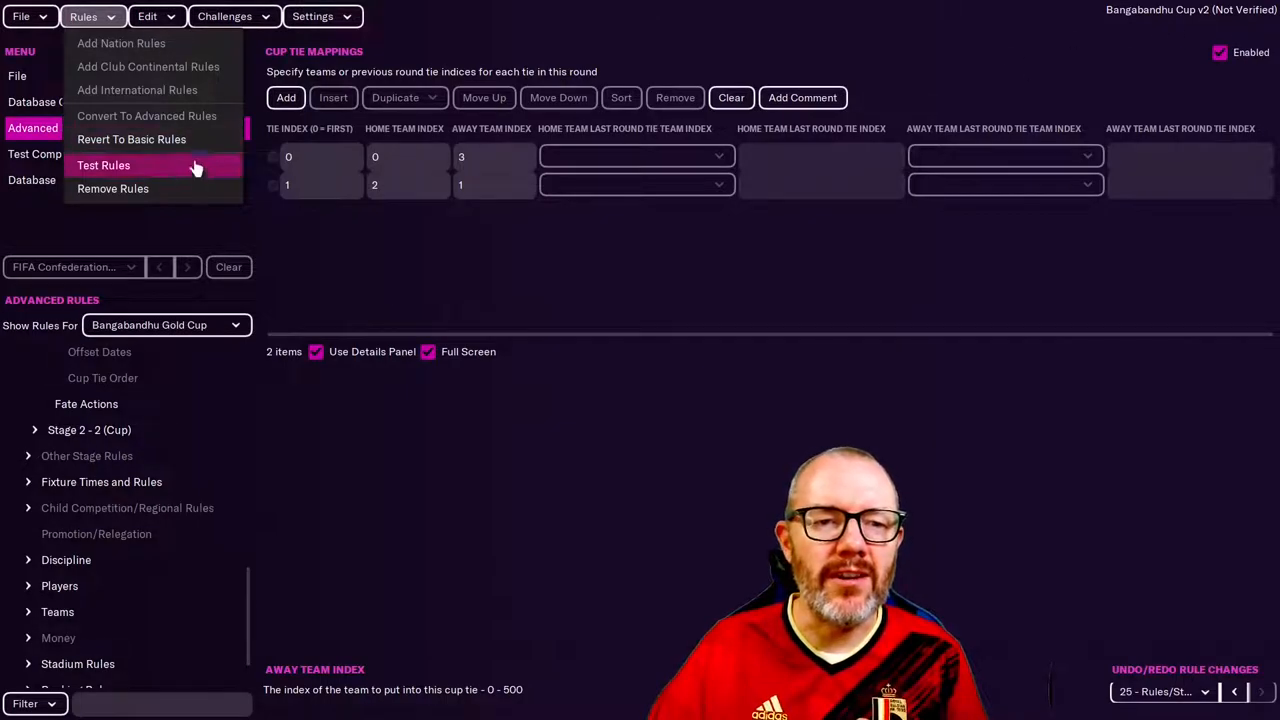
Run Test Rules on Bangabandhu Cup v2, then save the editor data and confirm.
click(103, 165)
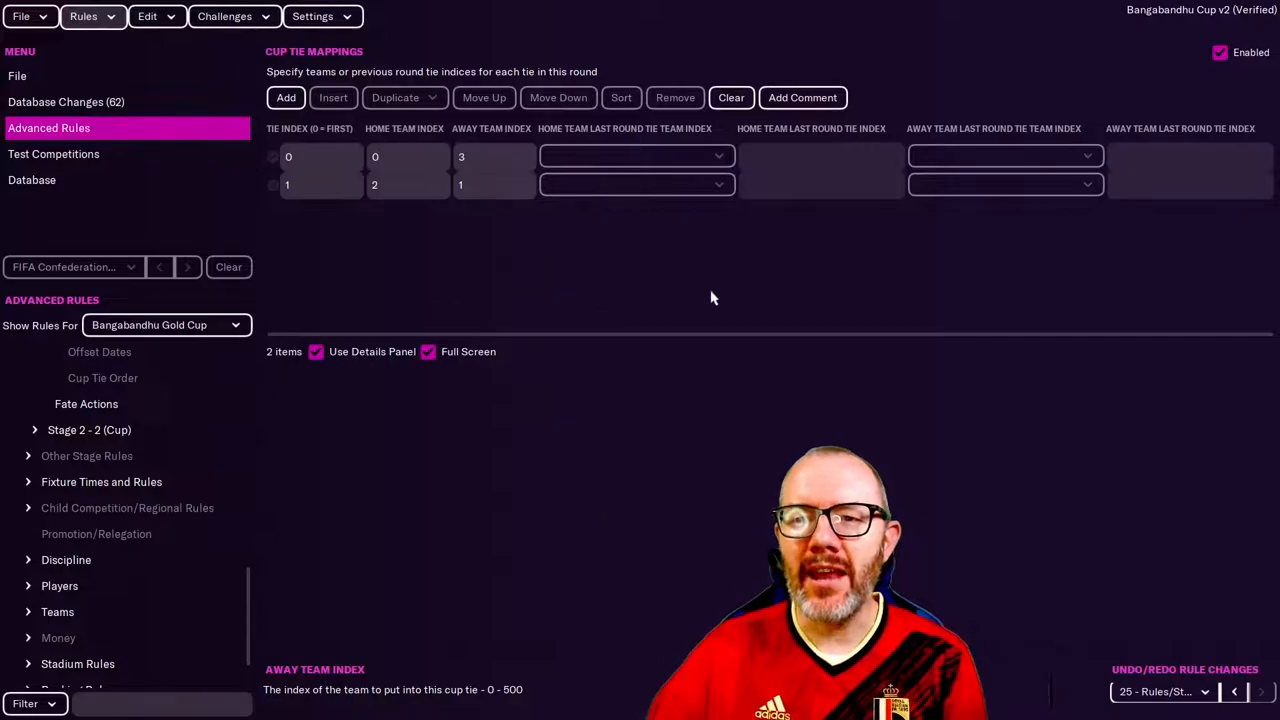
mouse_move(965, 59)
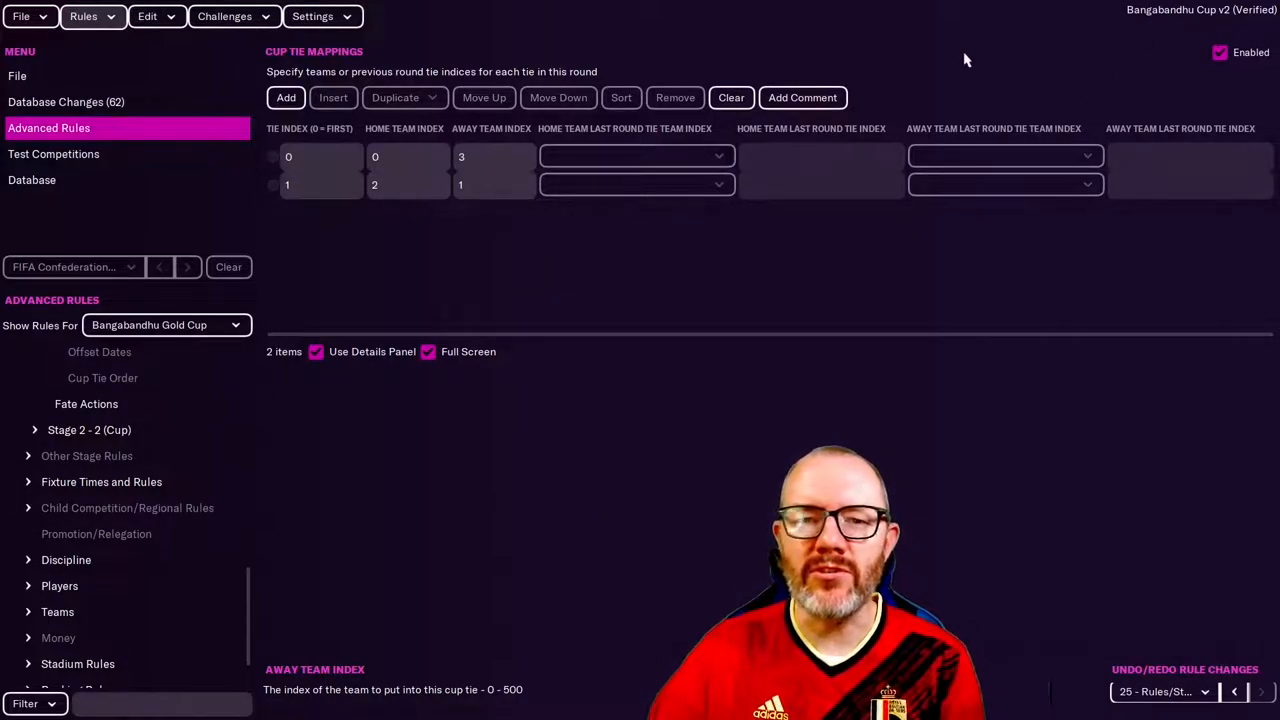
click(22, 17)
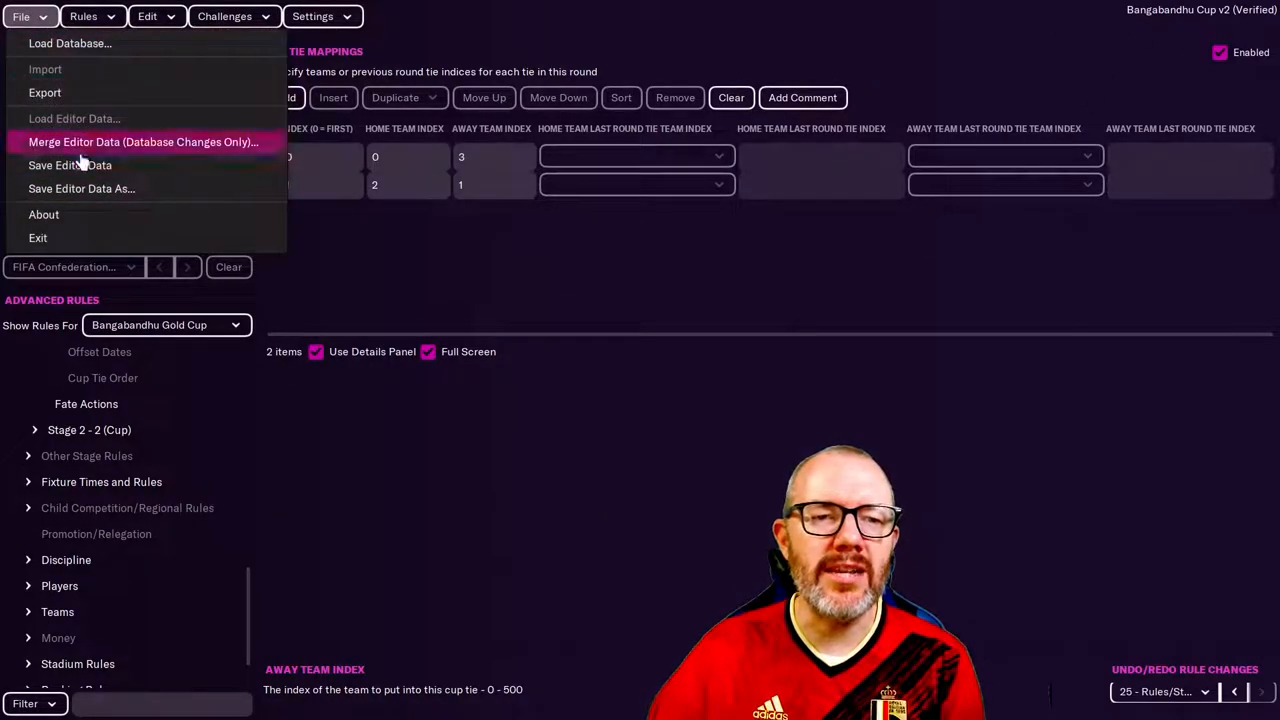
click(70, 165)
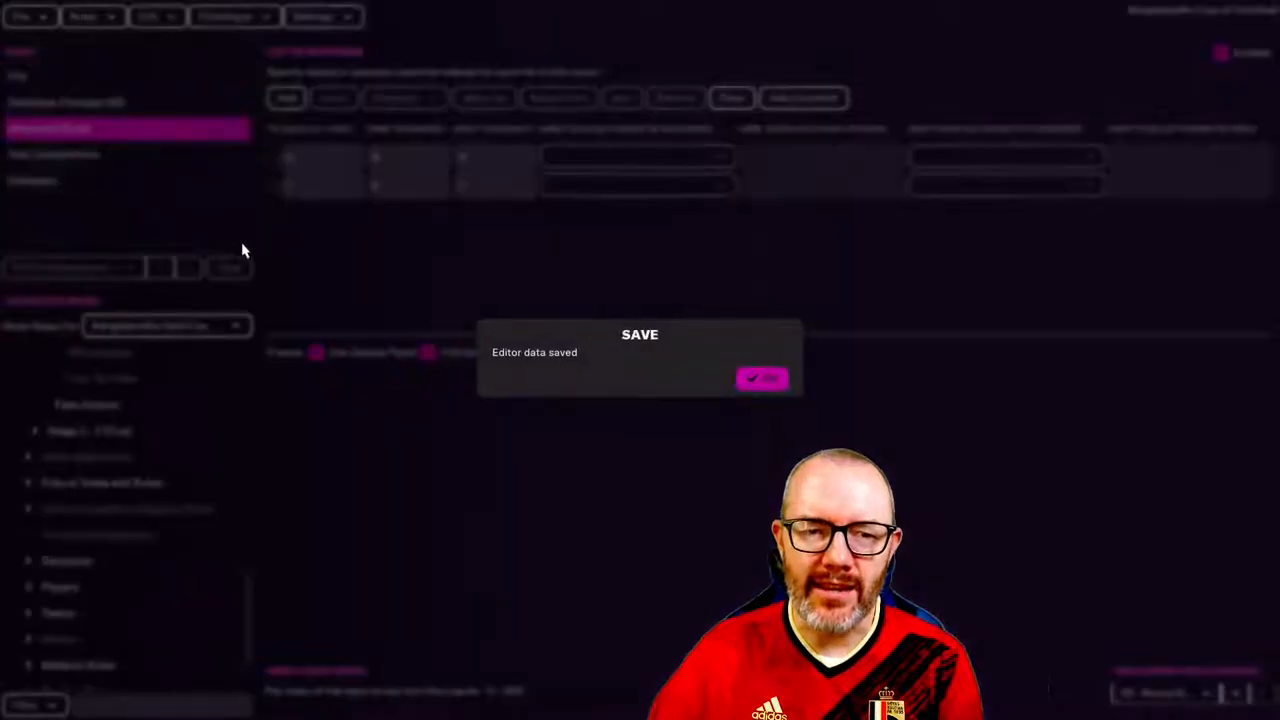
click(762, 378)
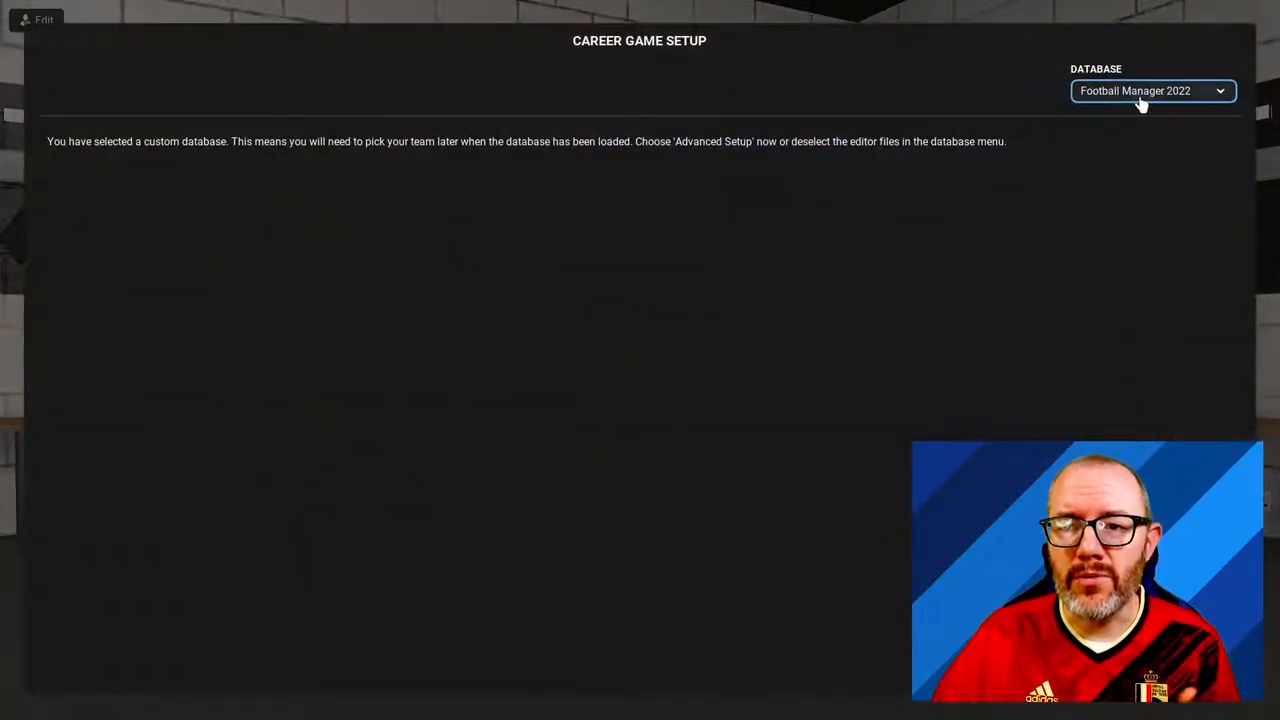
Choose database files with Bangabandhu Cup v2 and remove Serie BKT from active leagues.
click(1154, 90)
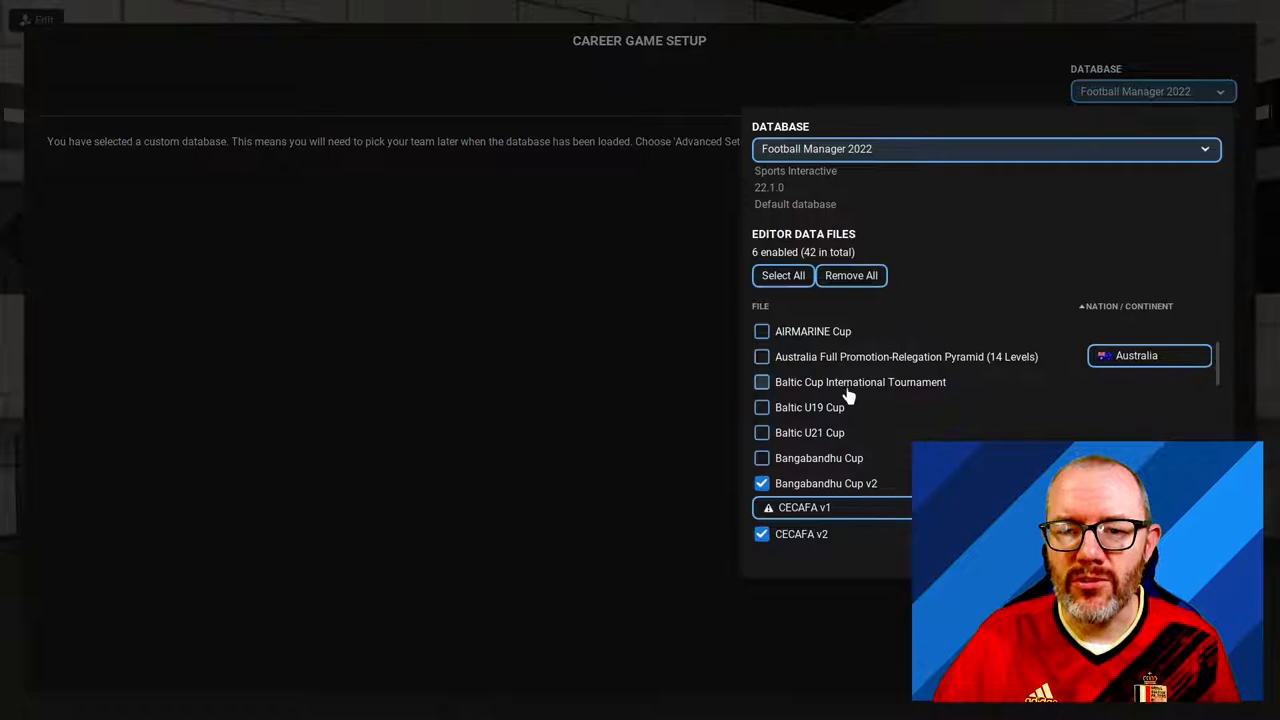
mouse_move(808, 490)
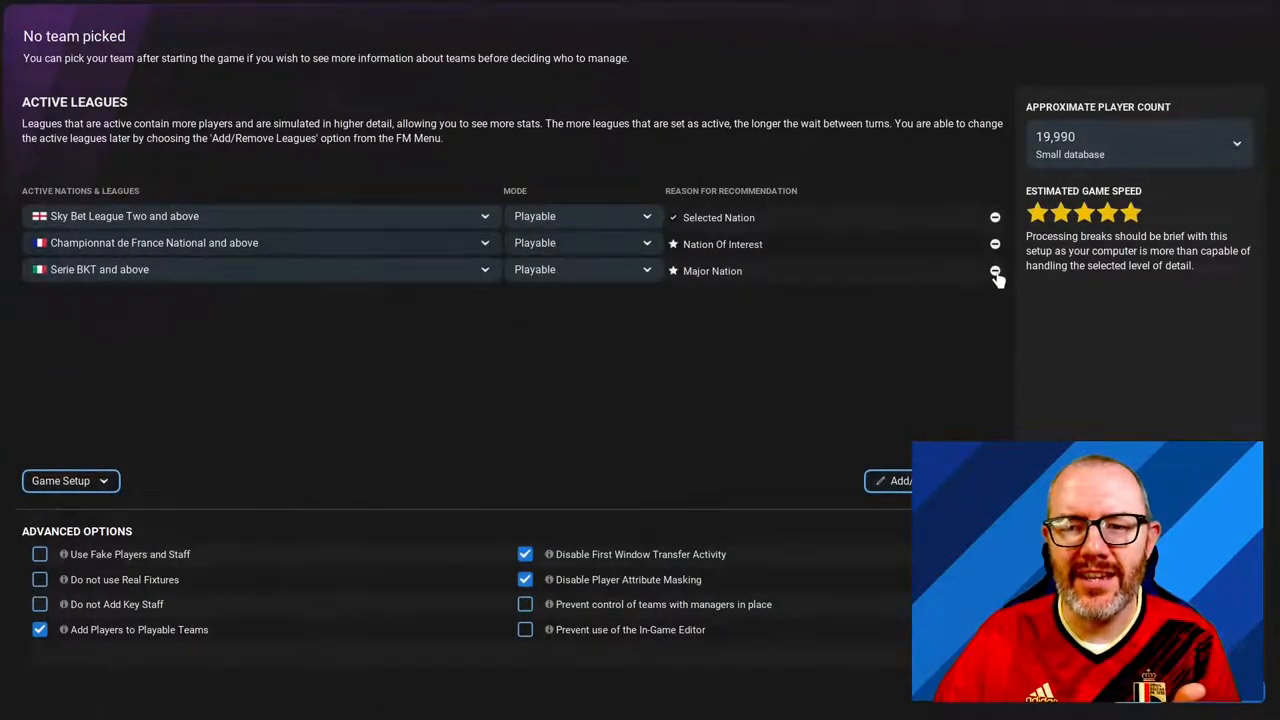
click(994, 270)
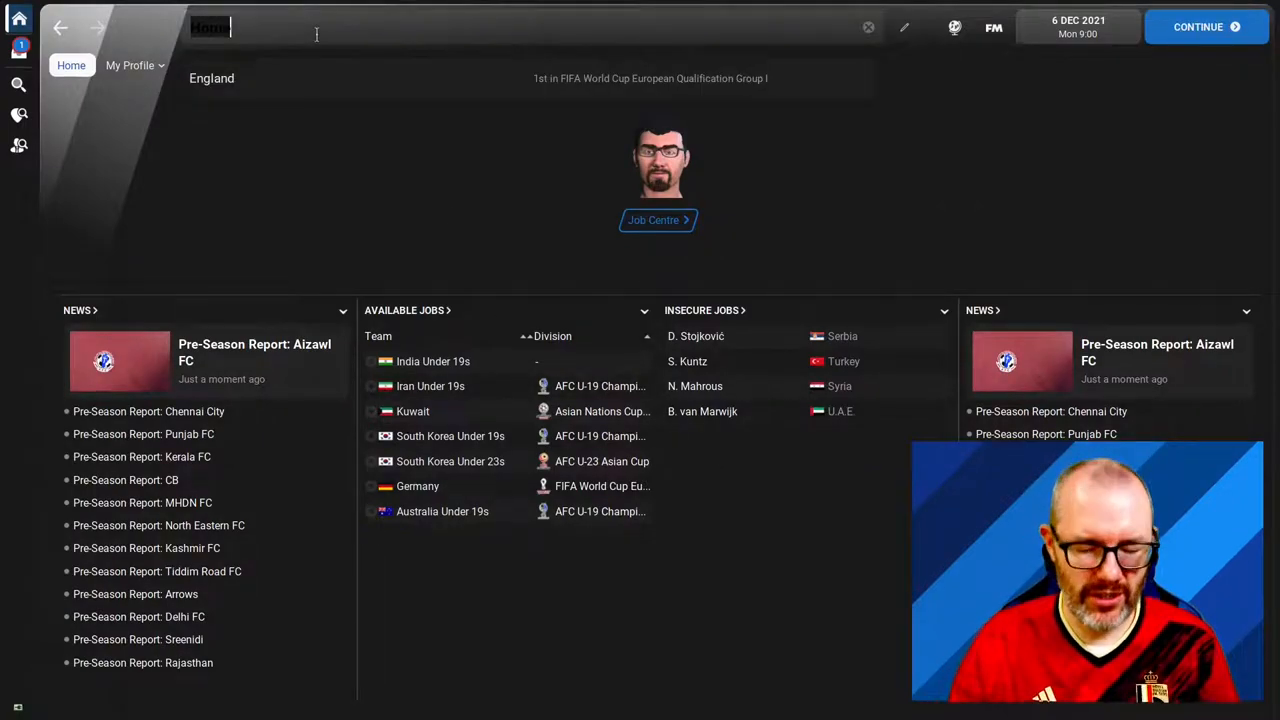
Search 'bang' to find the Bangabandhu Gold Cup and view its semi-final and final results.
text(bang)
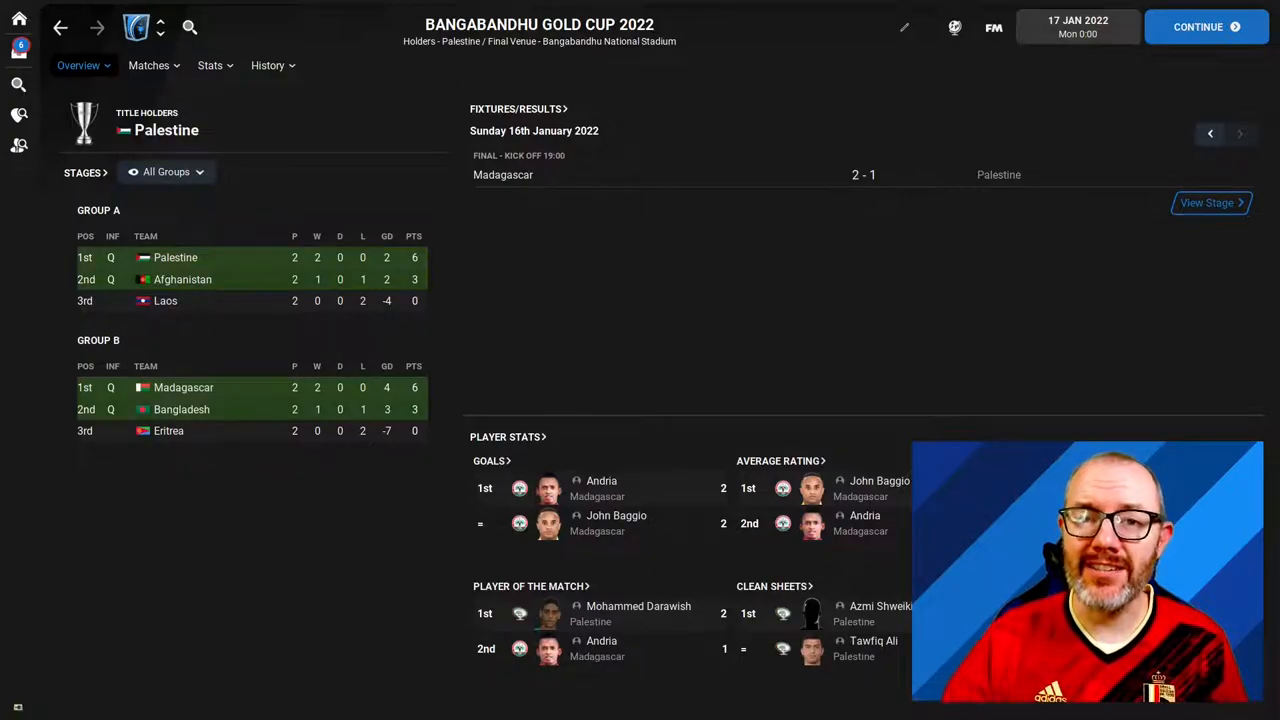
click(166, 171)
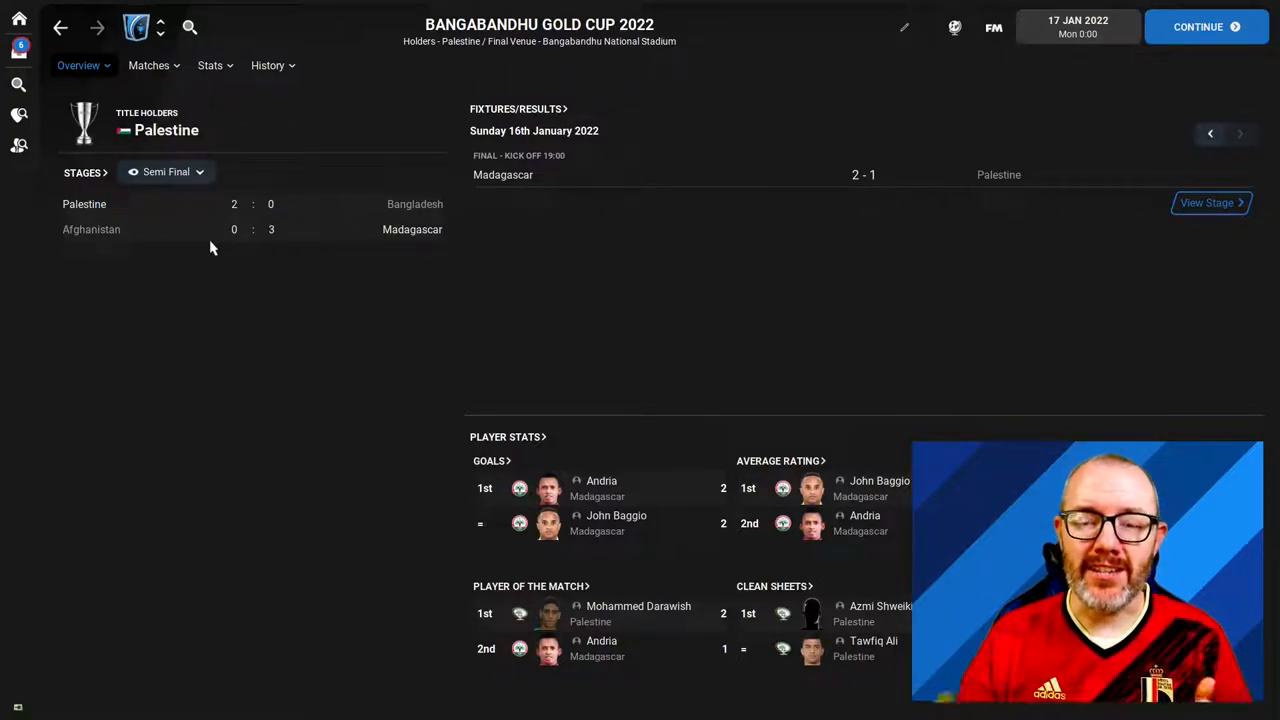
click(166, 171)
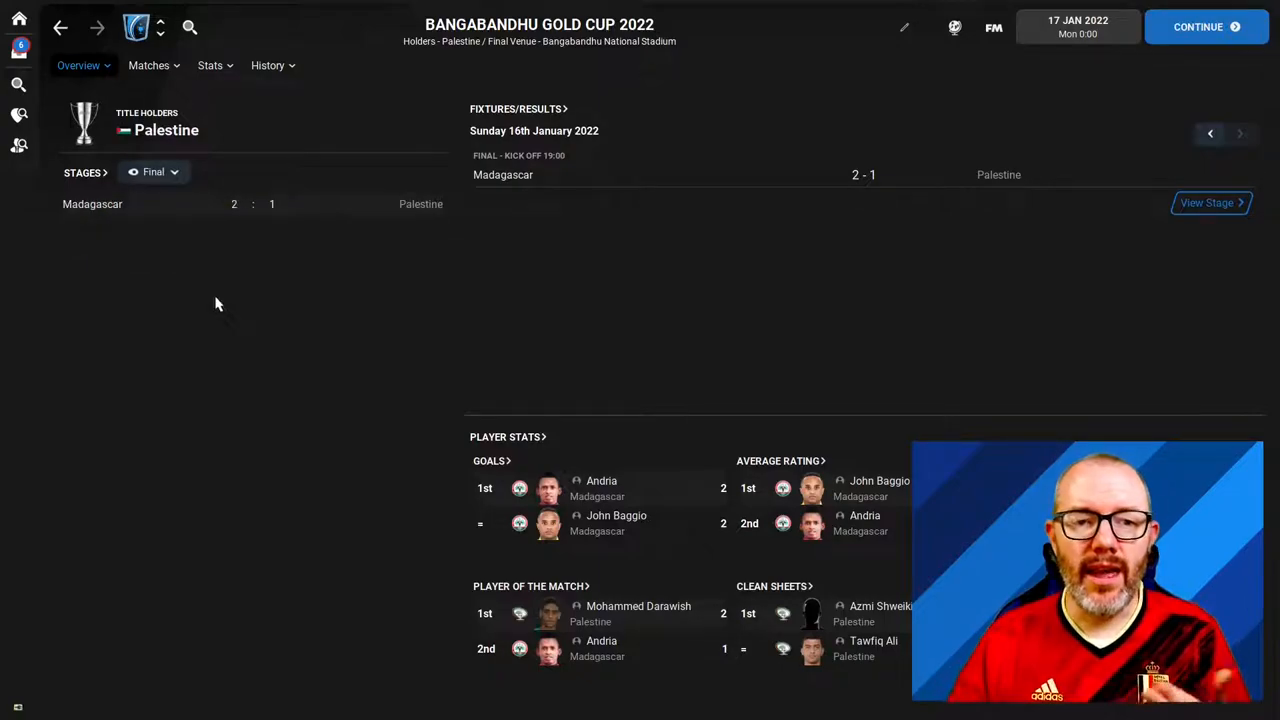